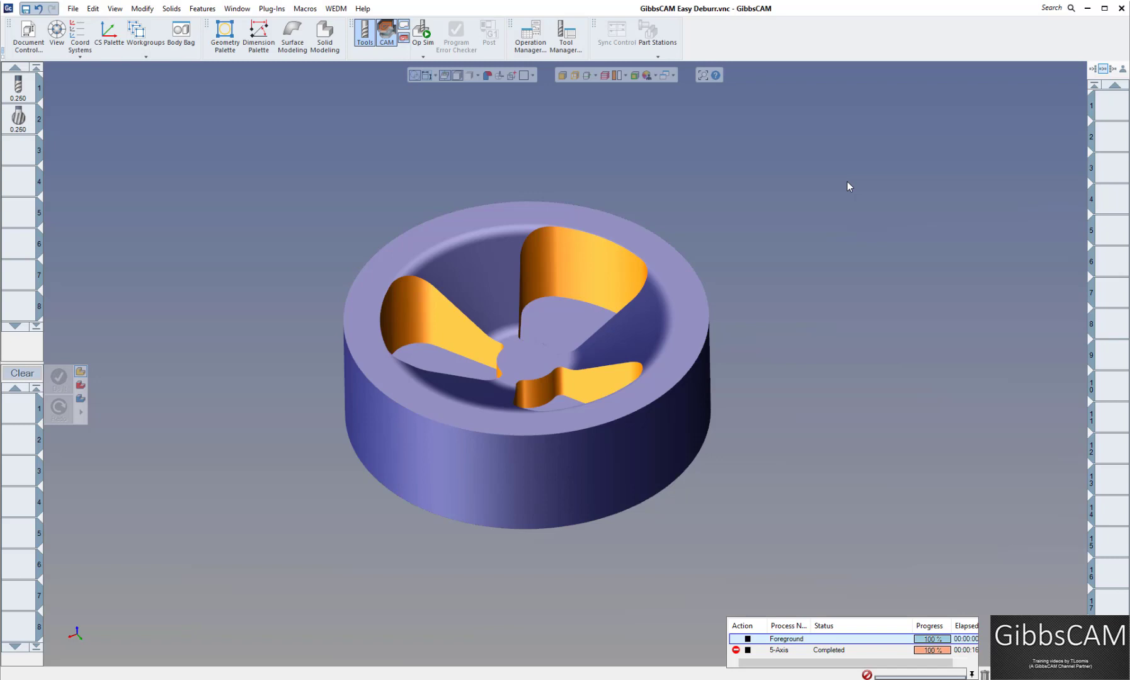
pyautogui.moveTo(850, 180)
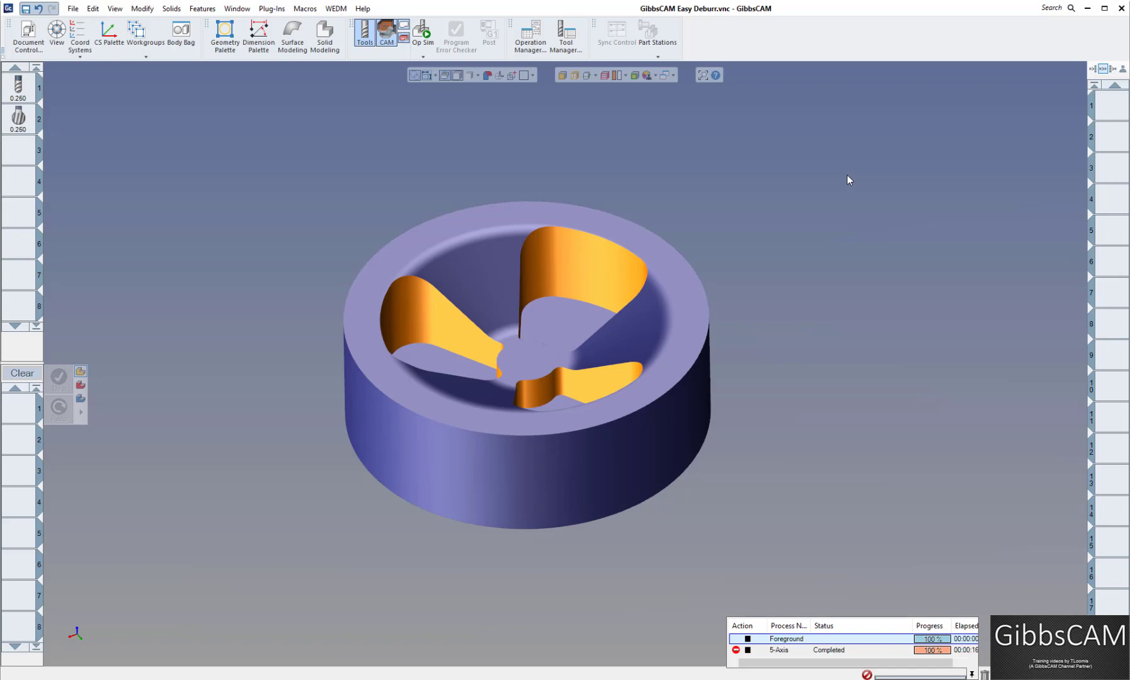
pyautogui.moveTo(850, 205)
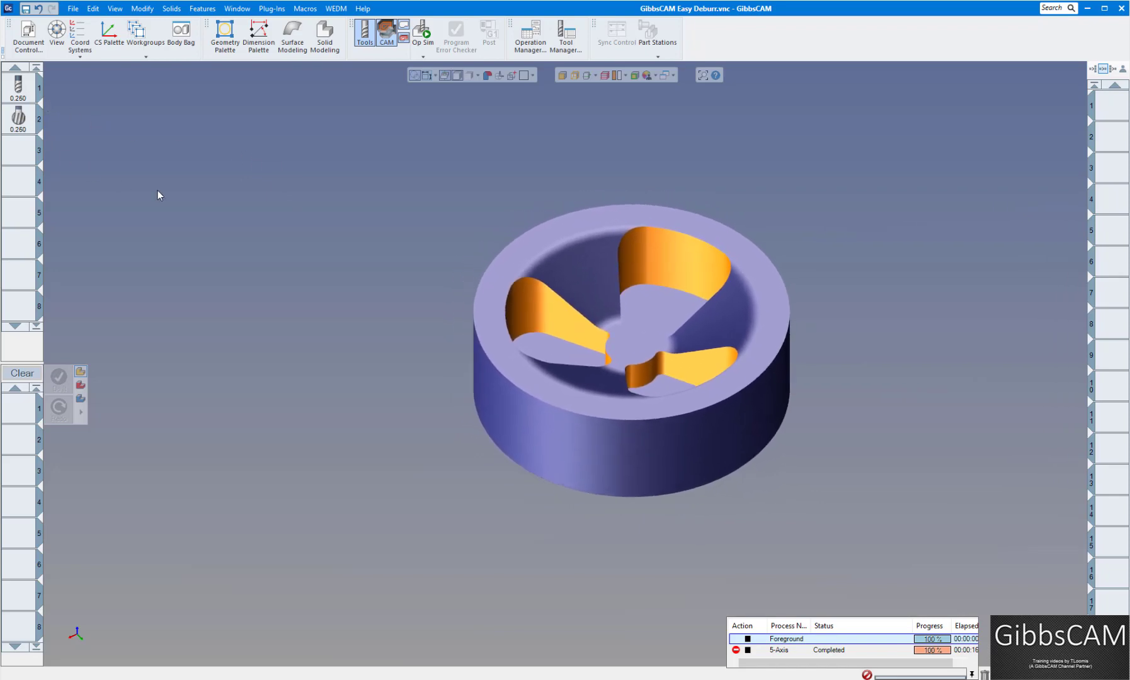
# Load Deburr1.prc2 into the process list through Load Process List > Browse.
pyautogui.rightClick(29, 404)
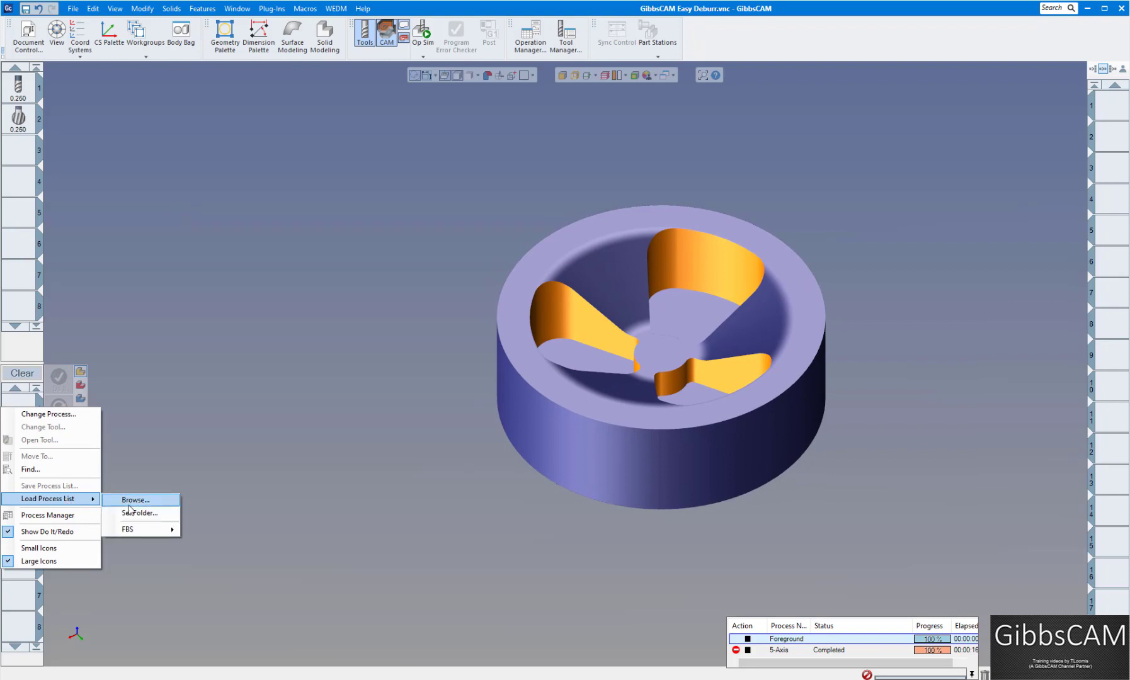
pyautogui.click(136, 500)
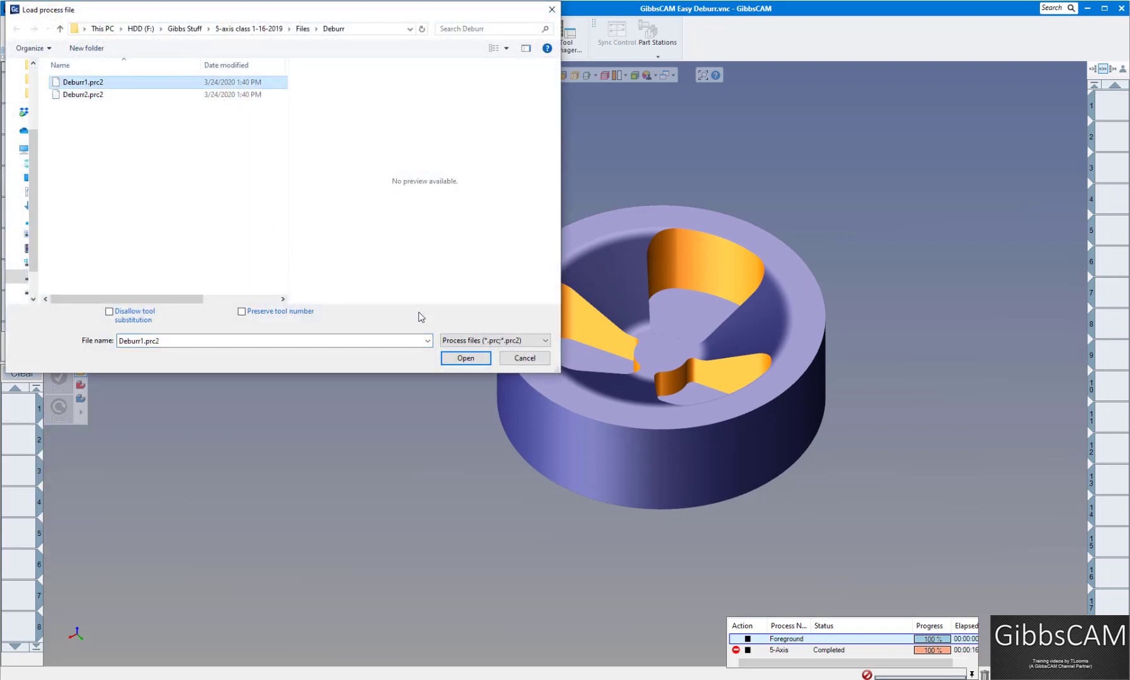
pyautogui.click(465, 359)
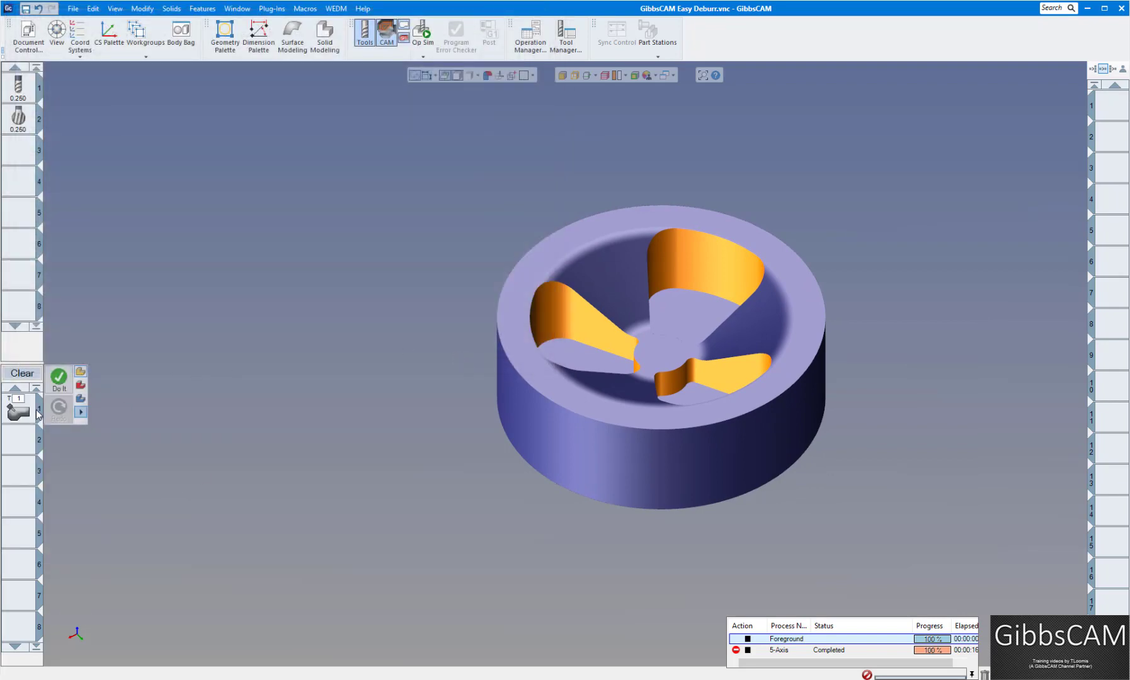
# Open process tile 1 to show its 5-Axis Parameters dialog.
pyautogui.doubleClick(17, 410)
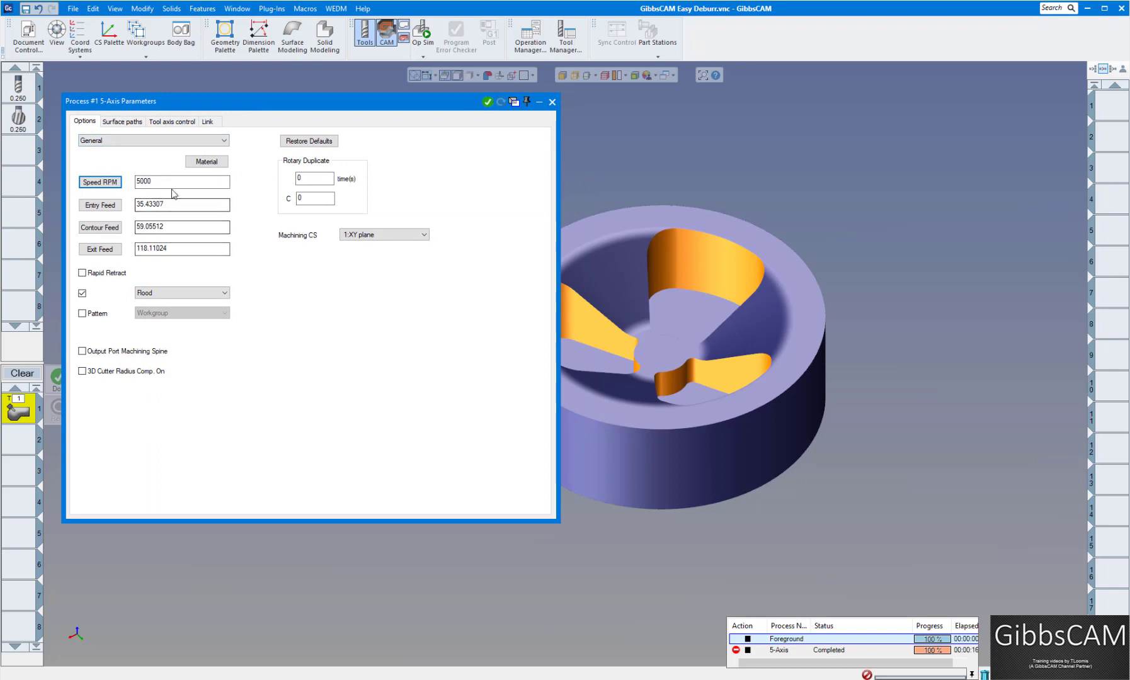
pyautogui.moveTo(337, 289)
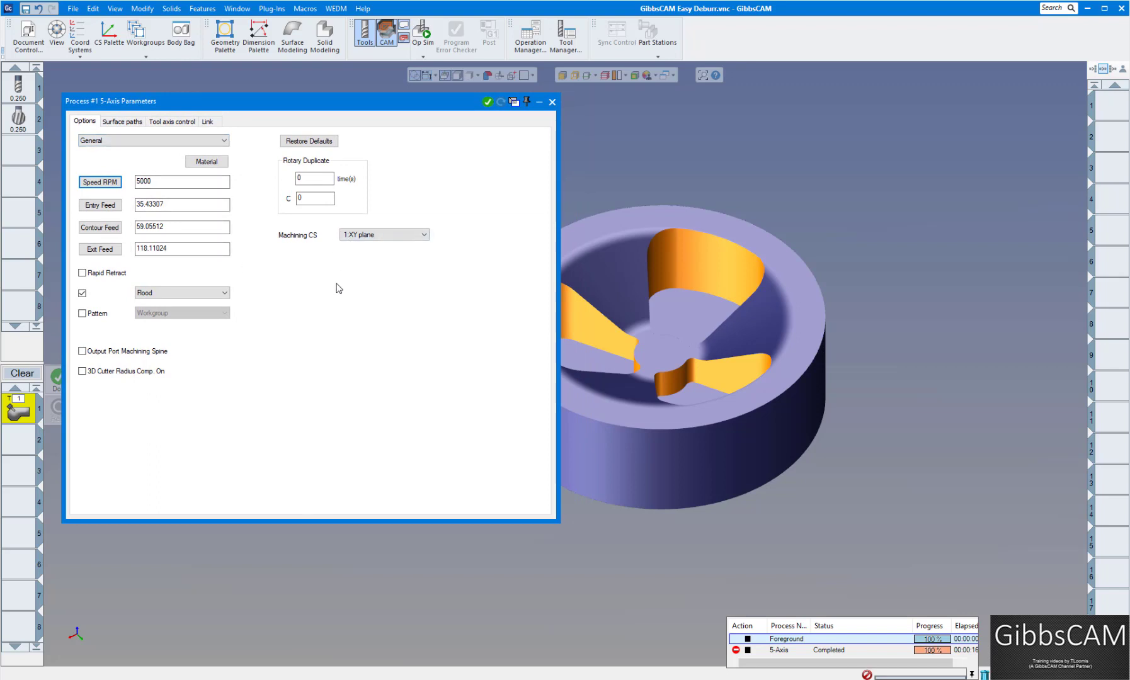
pyautogui.moveTo(315, 166)
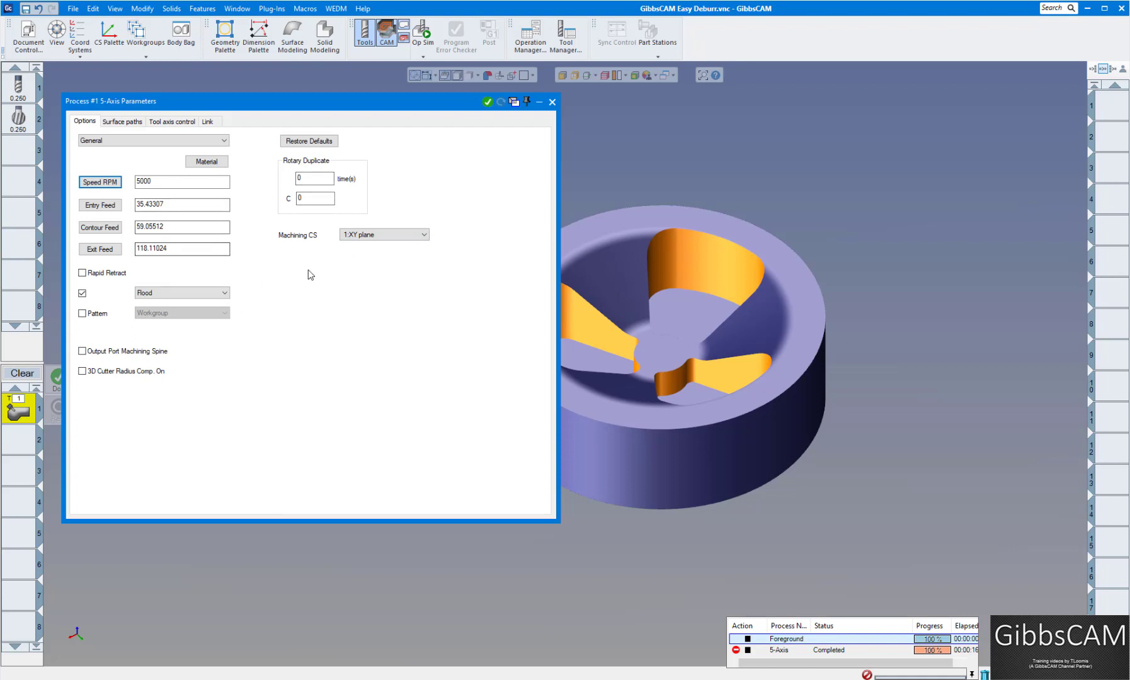
# Keep Deburring calculation and window-select all faces of the round part as machining surfaces.
pyautogui.click(121, 121)
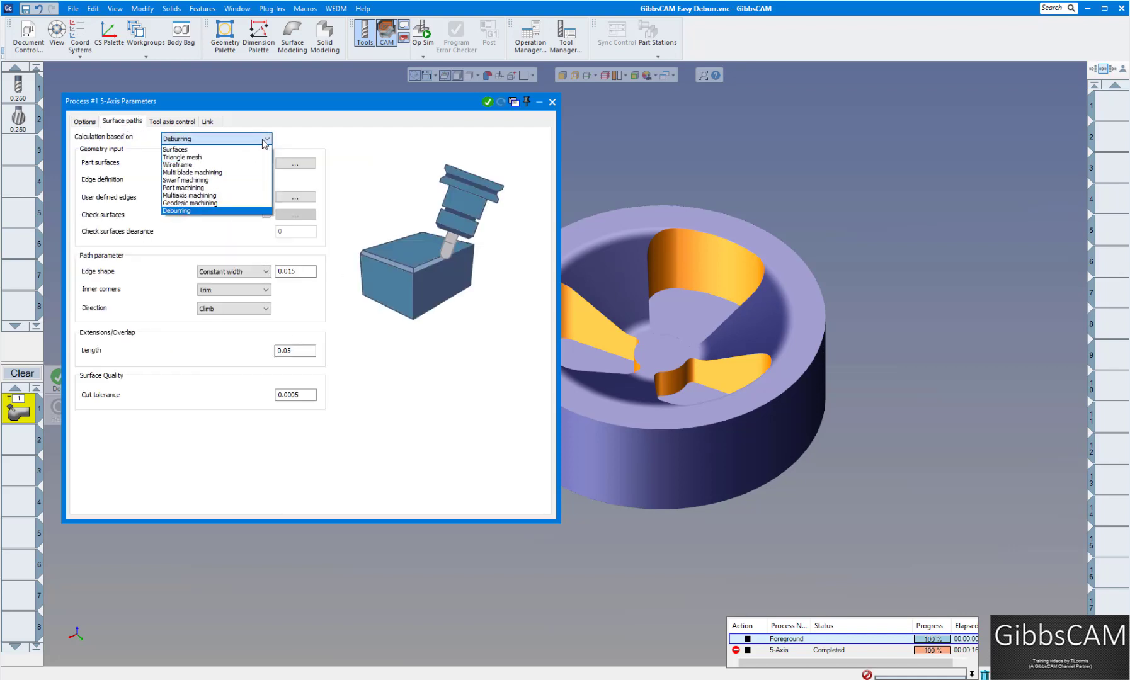
pyautogui.moveTo(189, 203)
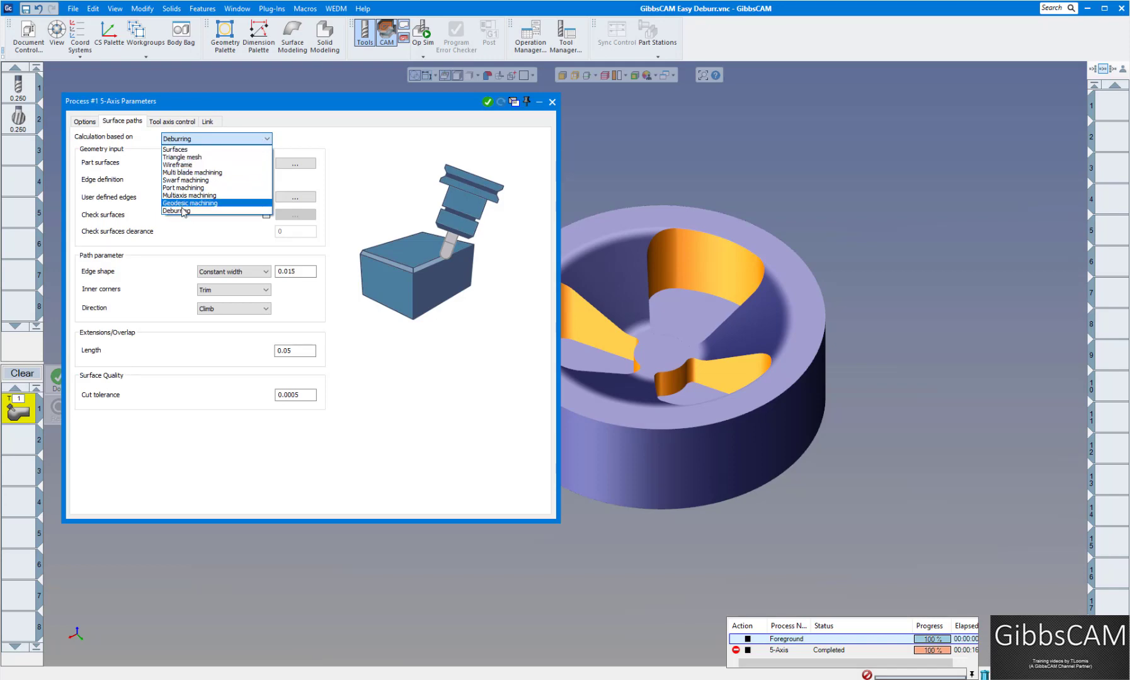
pyautogui.click(176, 211)
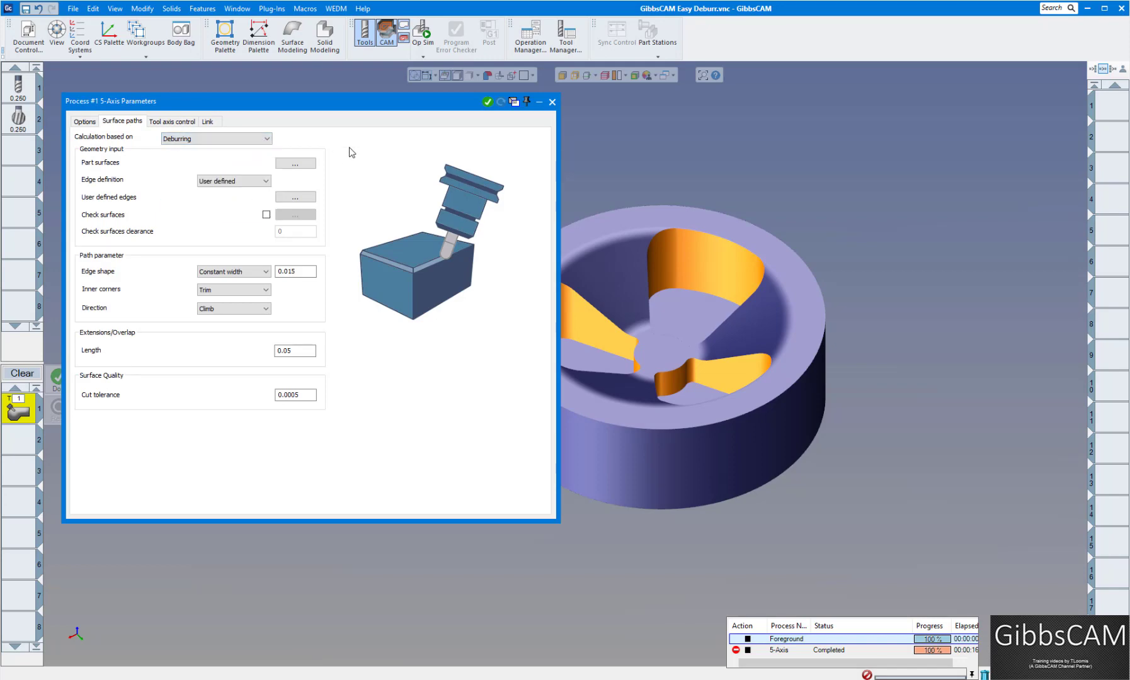
pyautogui.moveTo(260, 176)
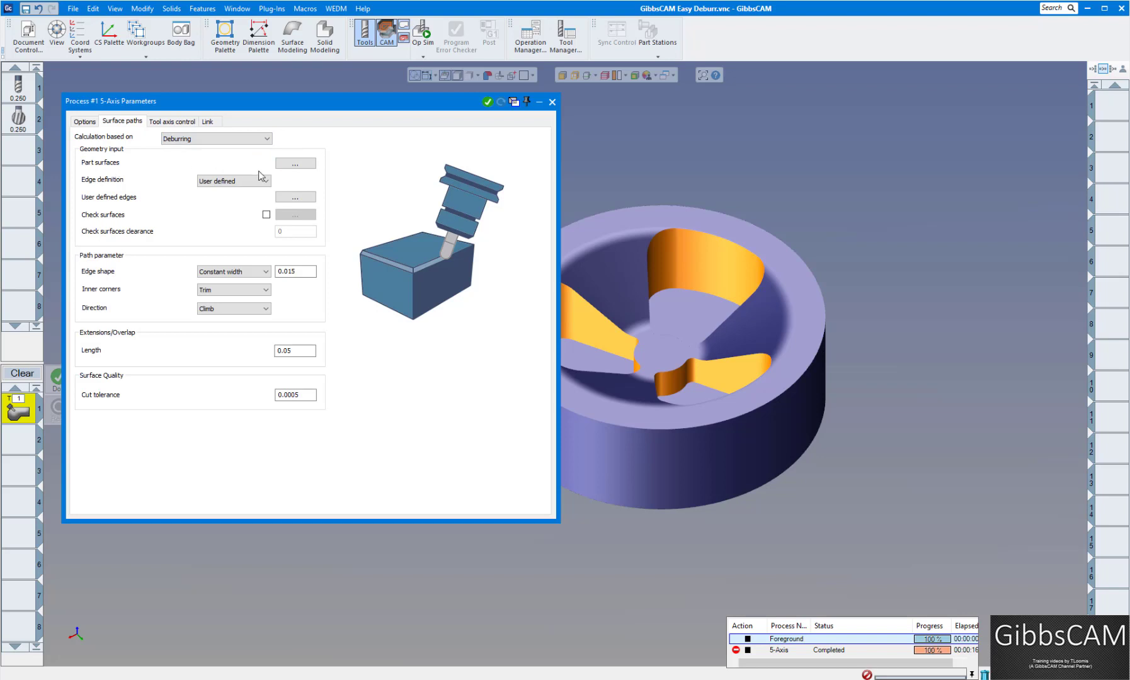
pyautogui.click(294, 164)
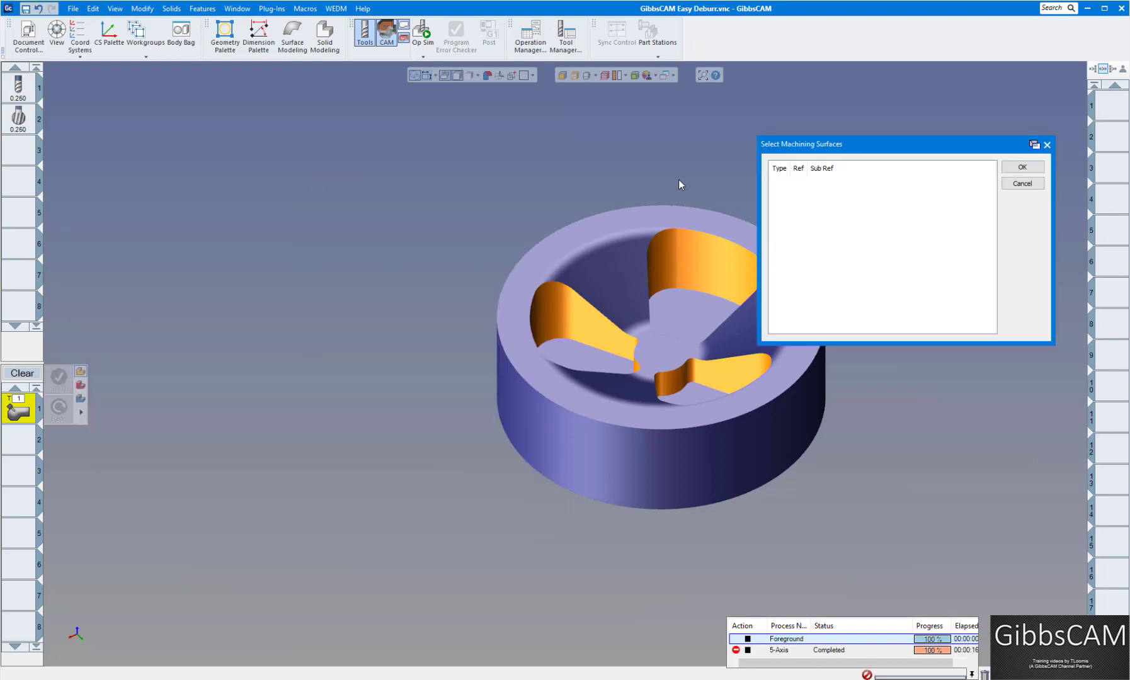
pyautogui.moveTo(800, 145); pyautogui.dragTo(832, 111)
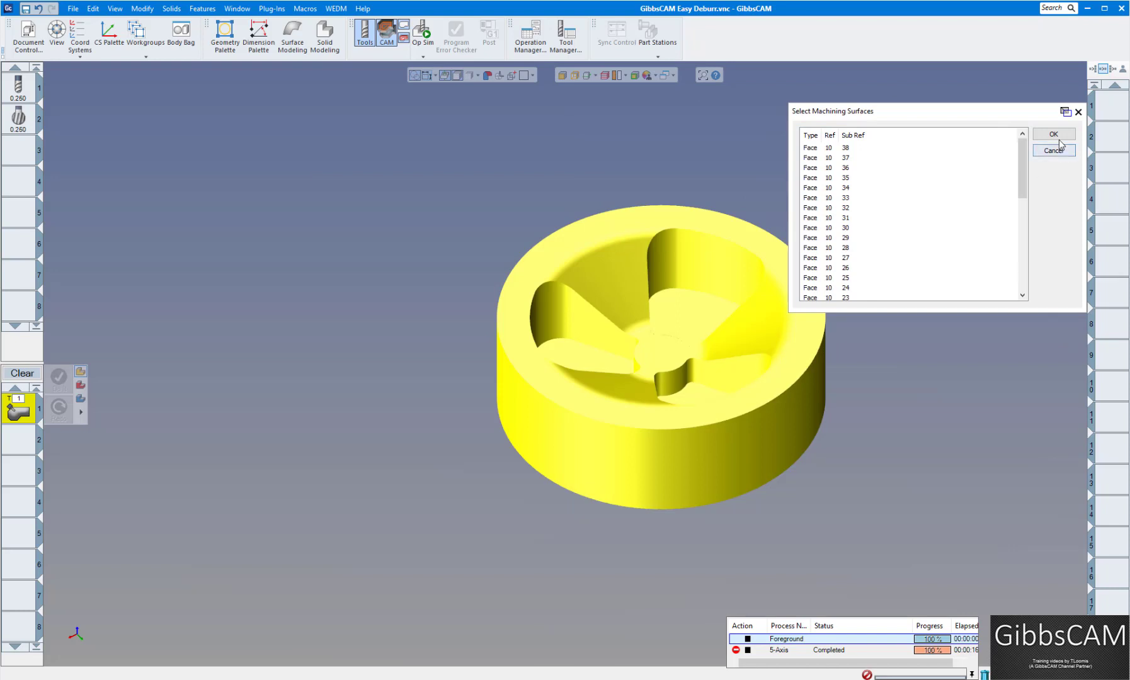
# Confirm the selected part surfaces and keep the edge definition as User defined.
pyautogui.click(1054, 134)
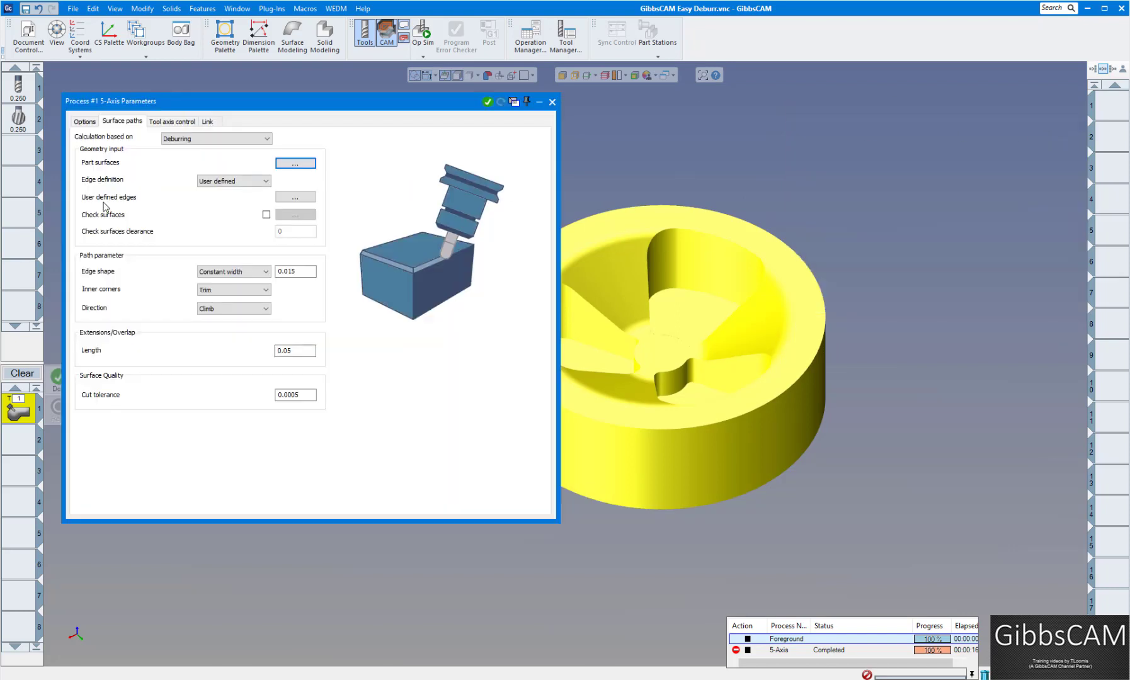
pyautogui.moveTo(205, 216)
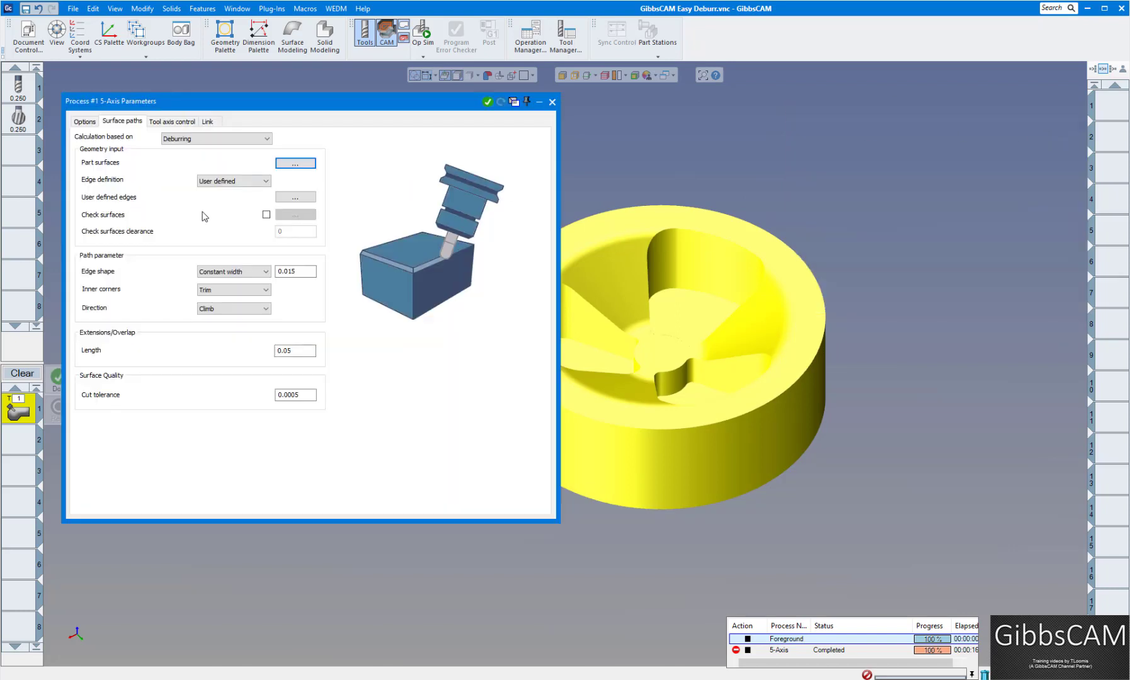
pyautogui.click(231, 181)
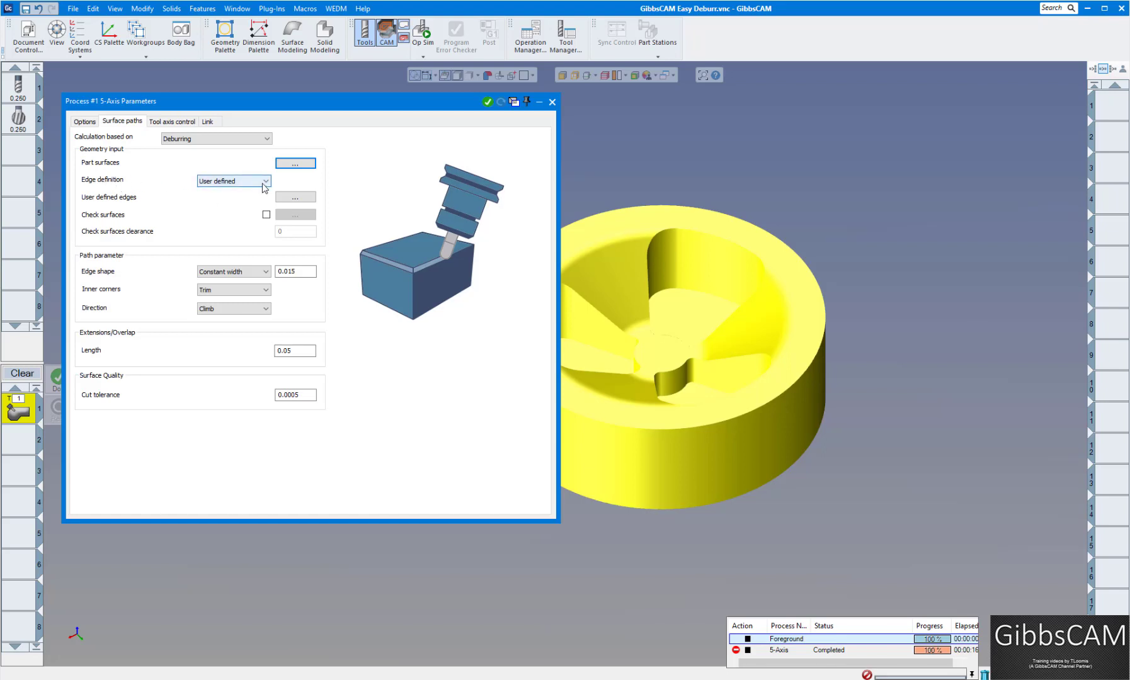
pyautogui.click(265, 181)
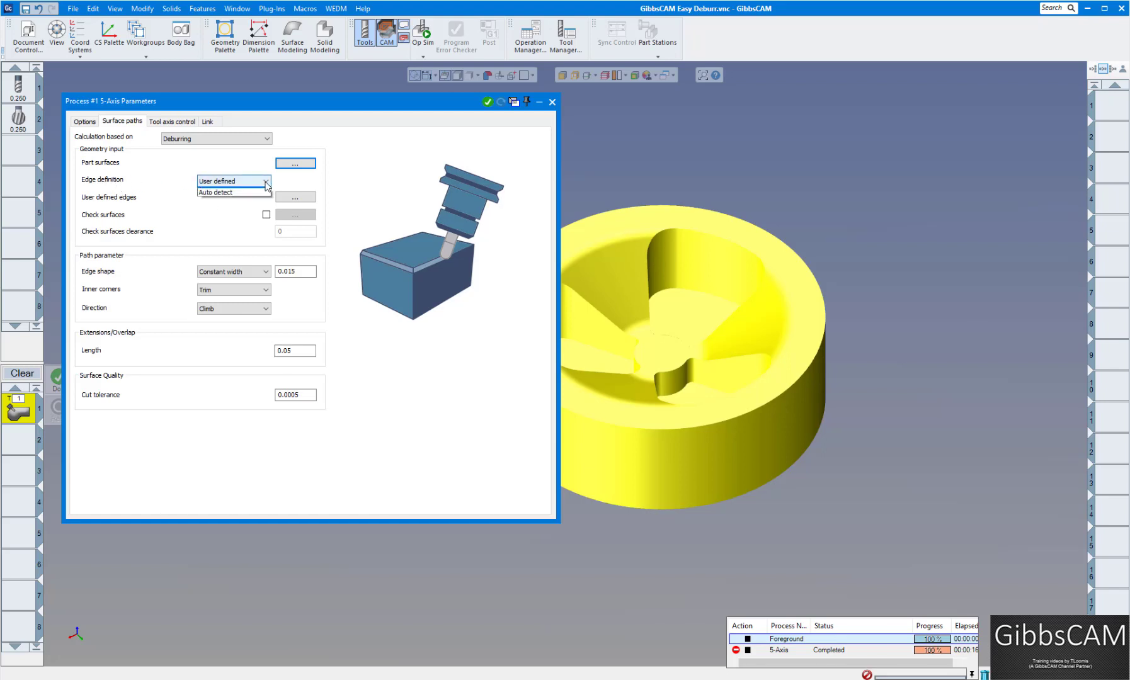
pyautogui.click(230, 180)
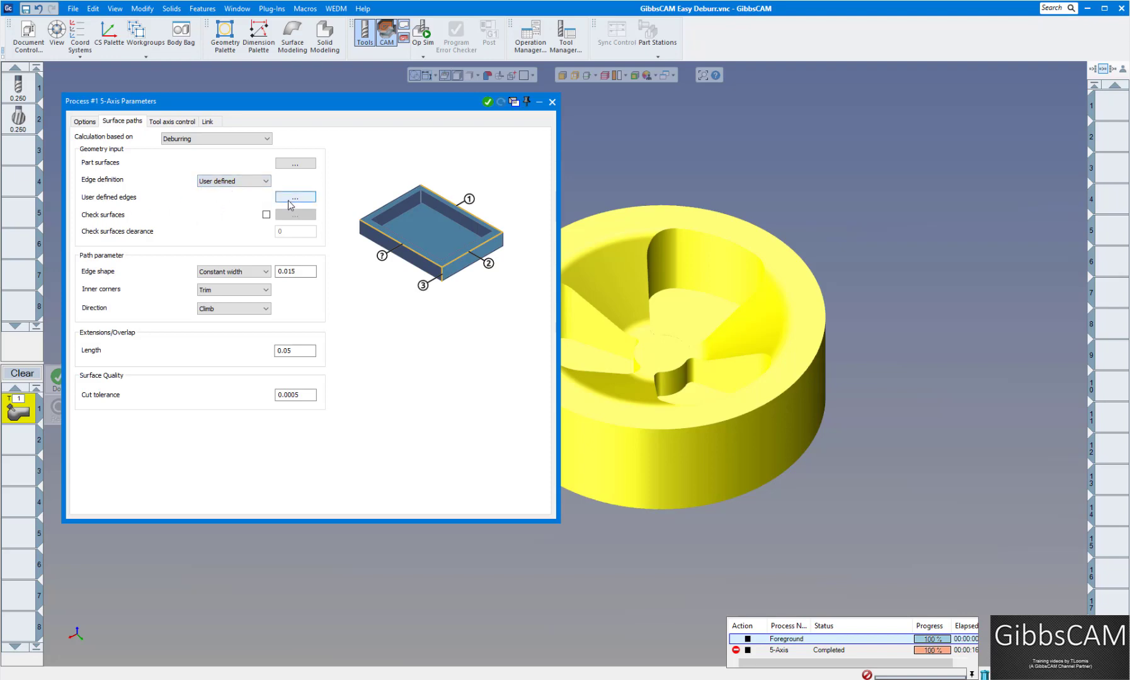
# Chain the top edges of the large and left pocket walls as deburr edges.
pyautogui.click(295, 196)
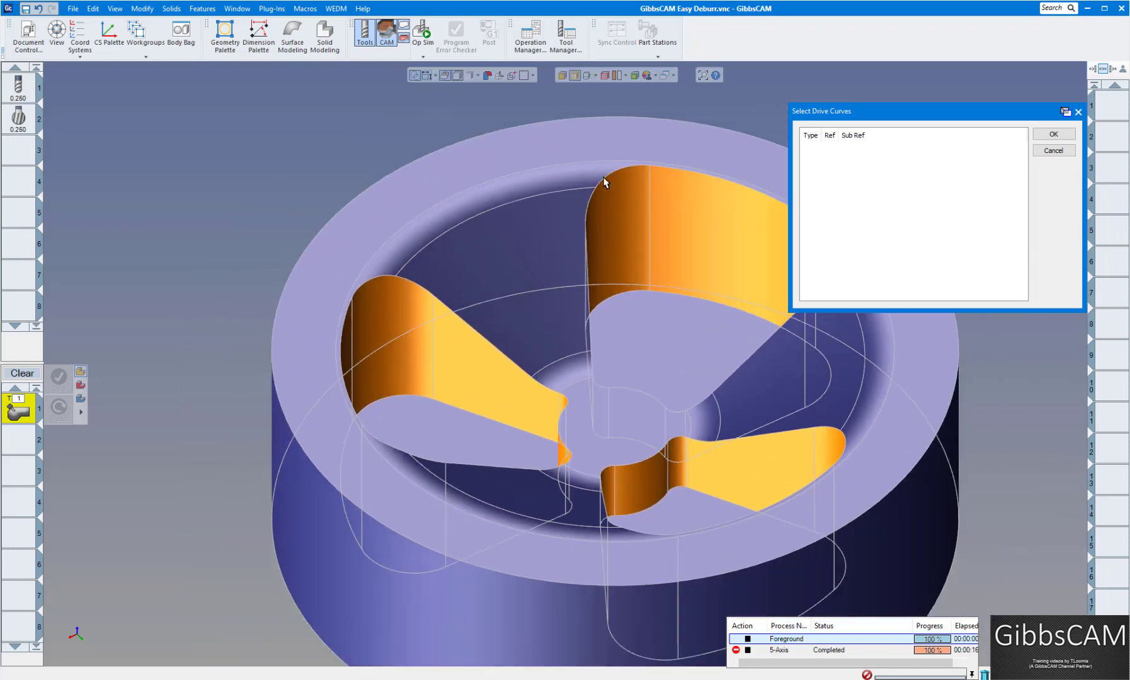
pyautogui.click(604, 179)
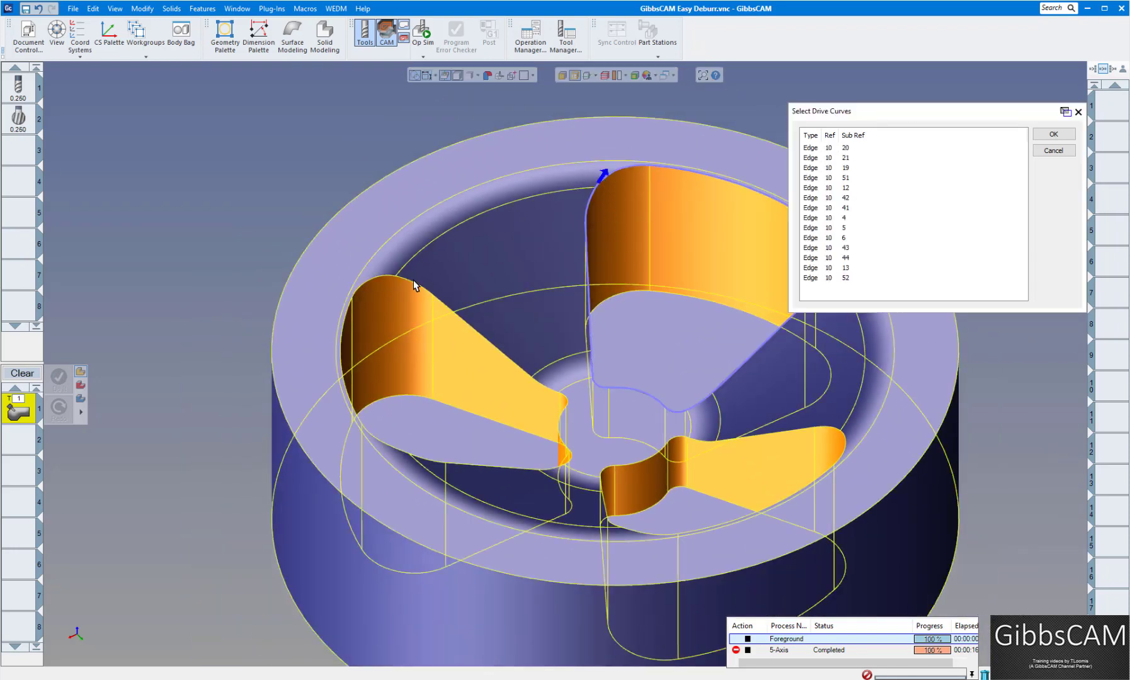
pyautogui.click(800, 436)
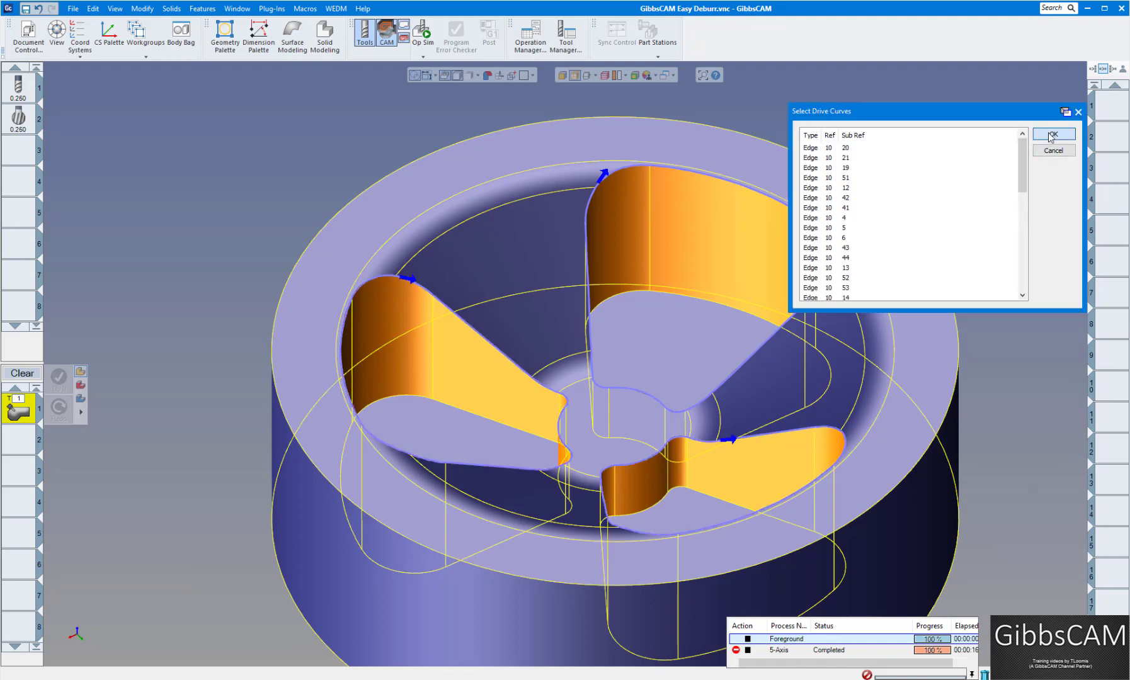
pyautogui.click(1053, 135)
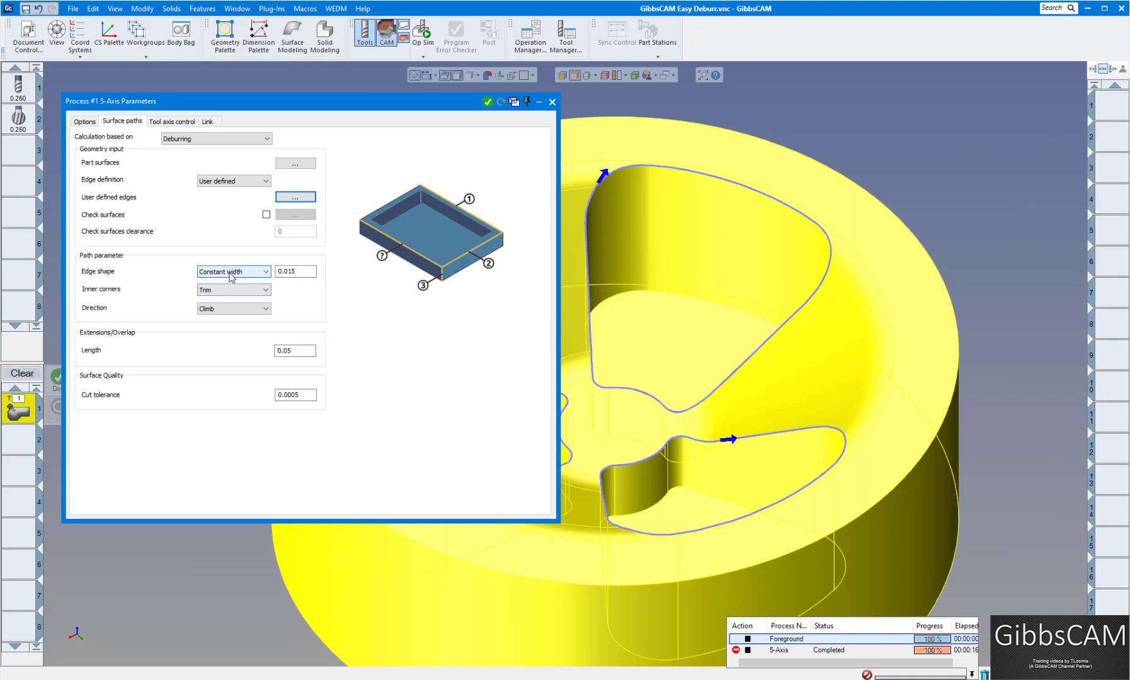
# Set the edge shape to constant width 0.015, with trimmed inner corners and climb direction.
pyautogui.click(267, 272)
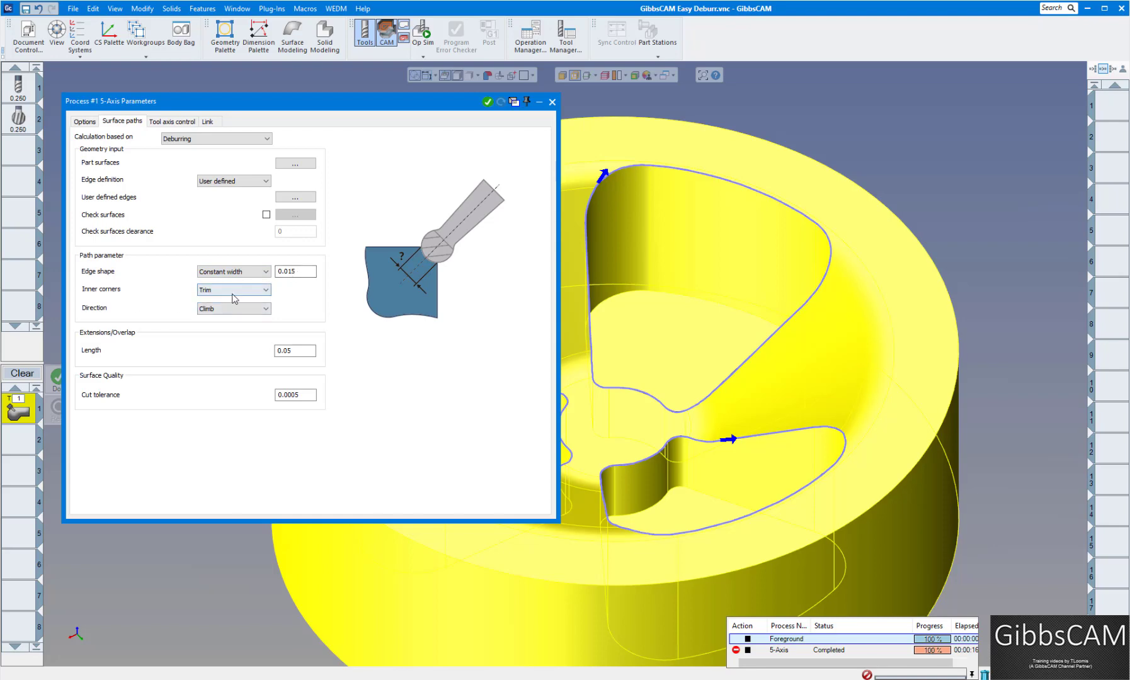
pyautogui.moveTo(284, 305)
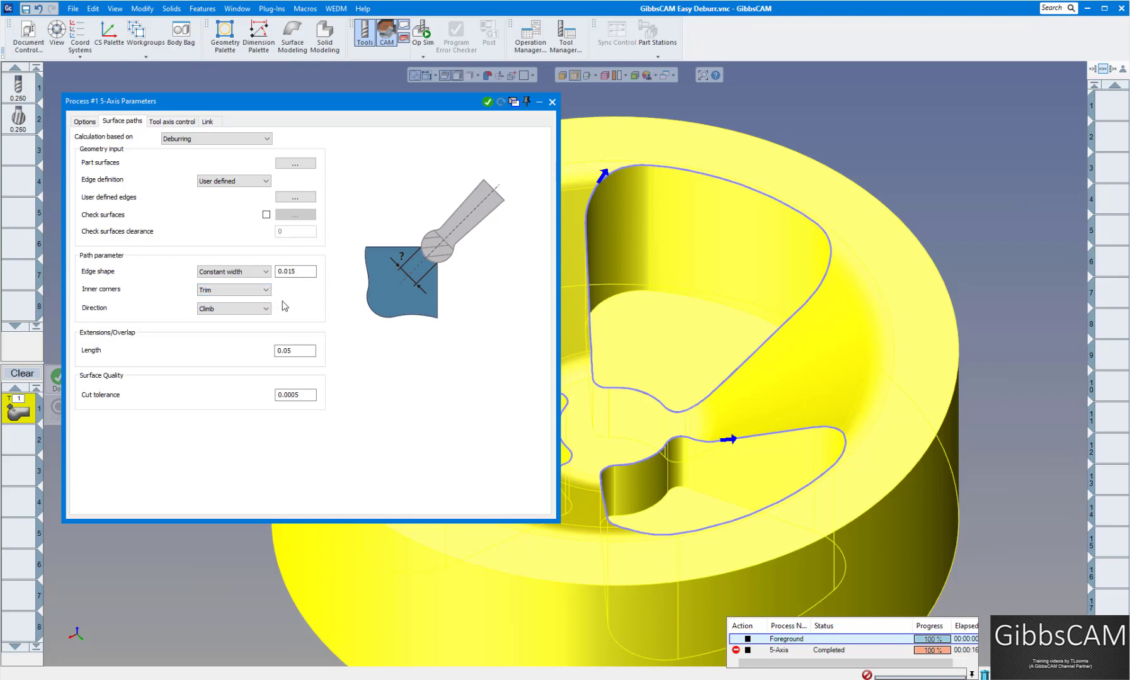
pyautogui.moveTo(100, 350)
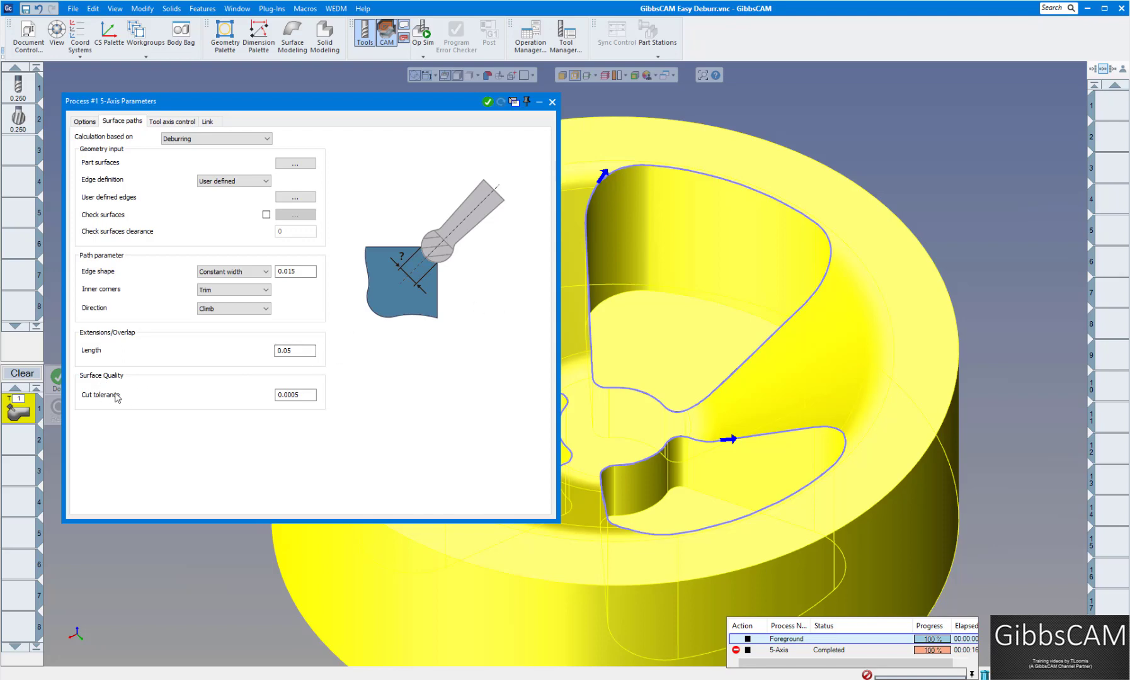
# Keep 3-axis machining type and review gouge clearances of 0.1, 0.025 and 0.01.
pyautogui.click(171, 121)
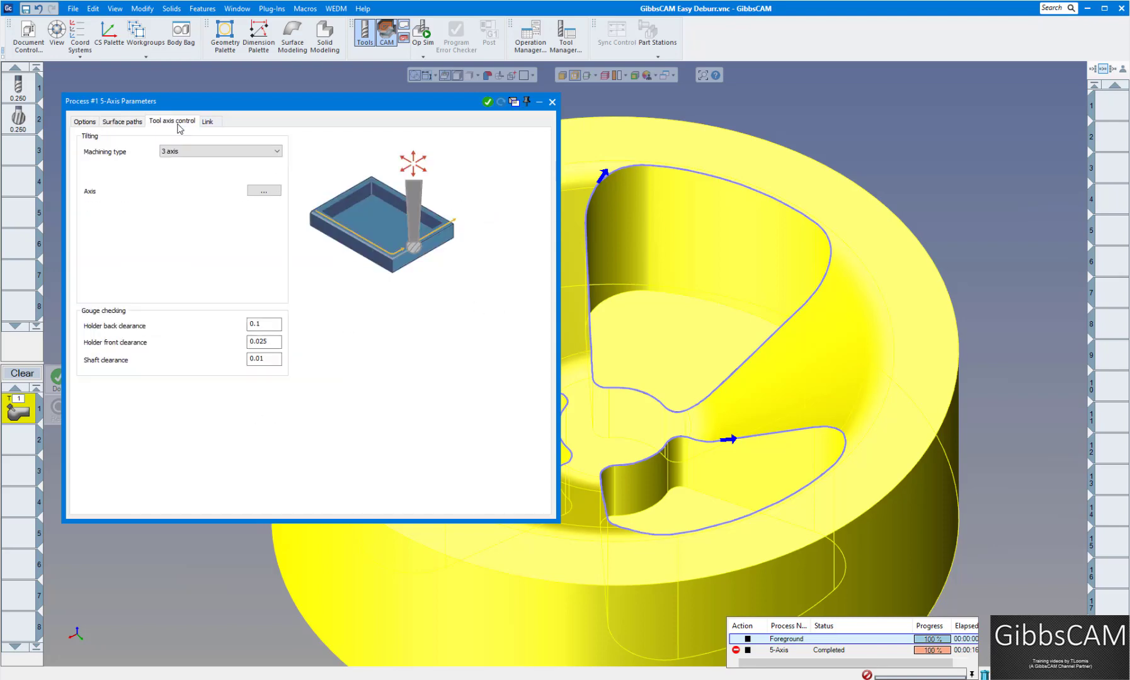
pyautogui.click(219, 151)
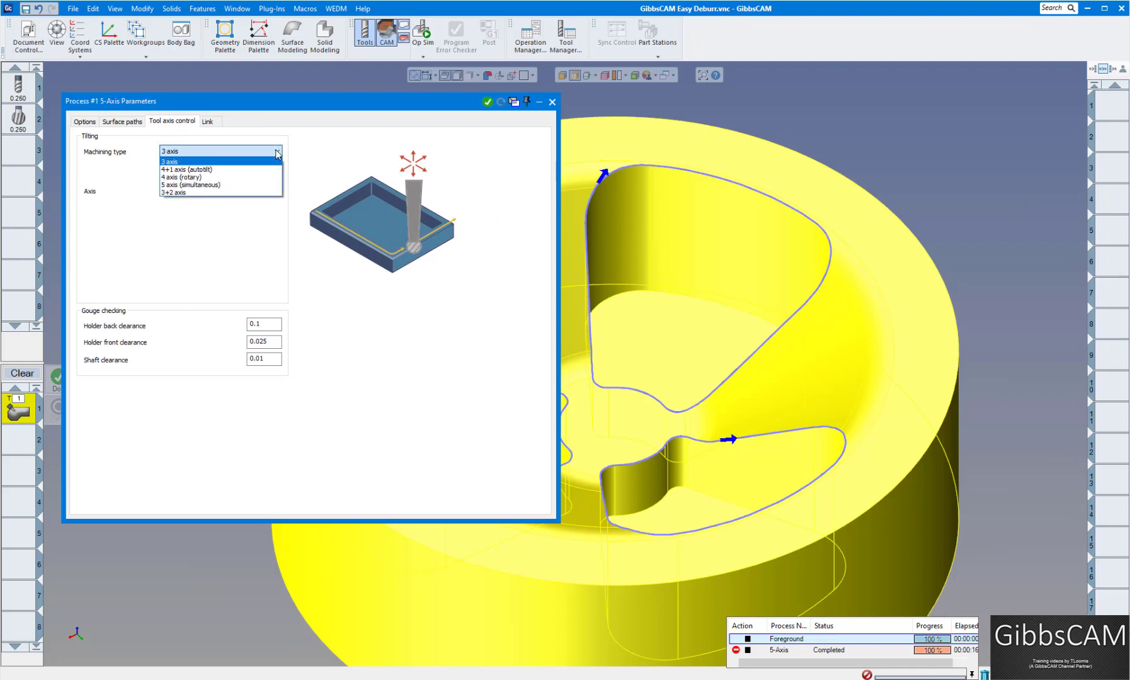
pyautogui.click(170, 161)
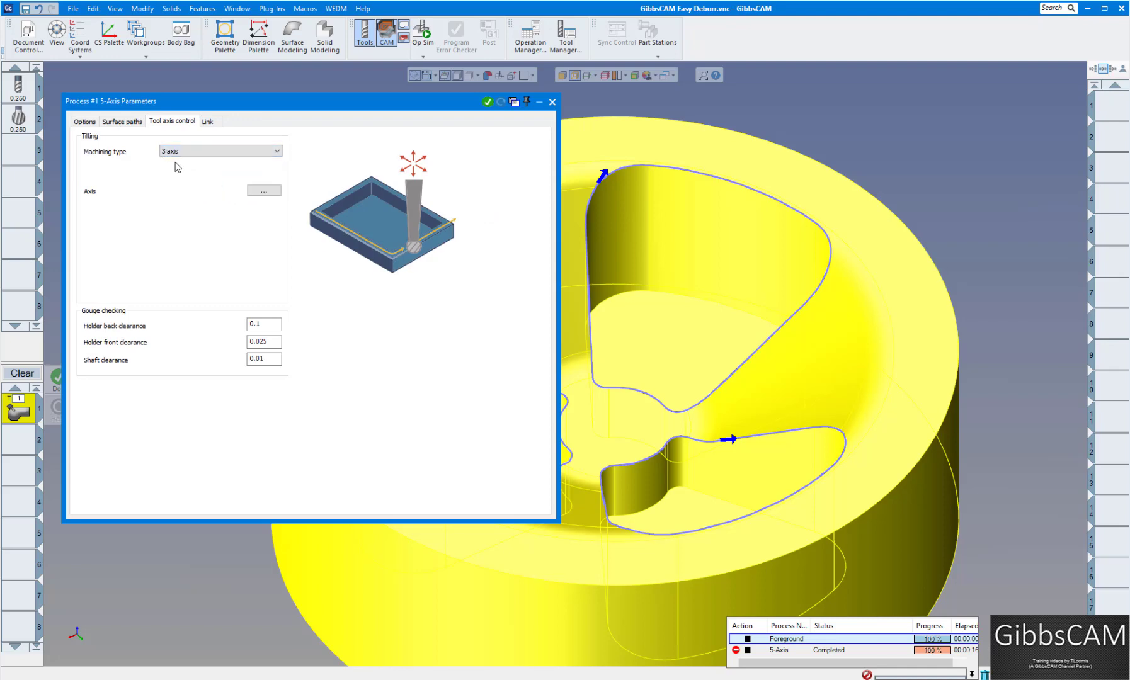
pyautogui.moveTo(195, 281)
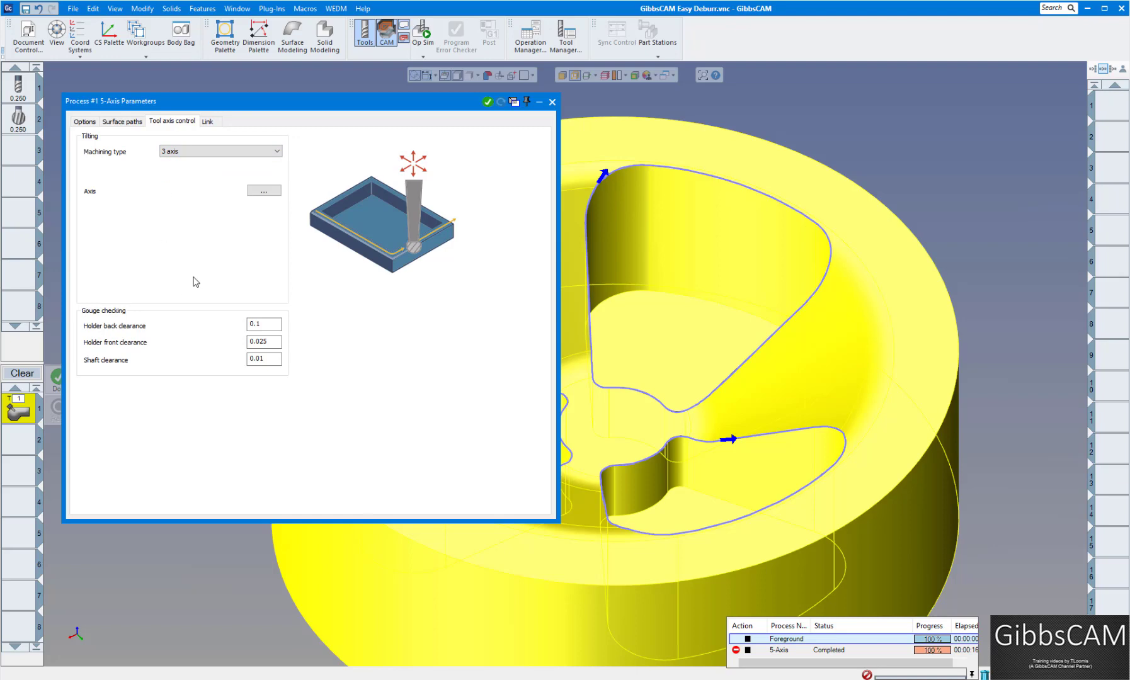
pyautogui.moveTo(119, 371)
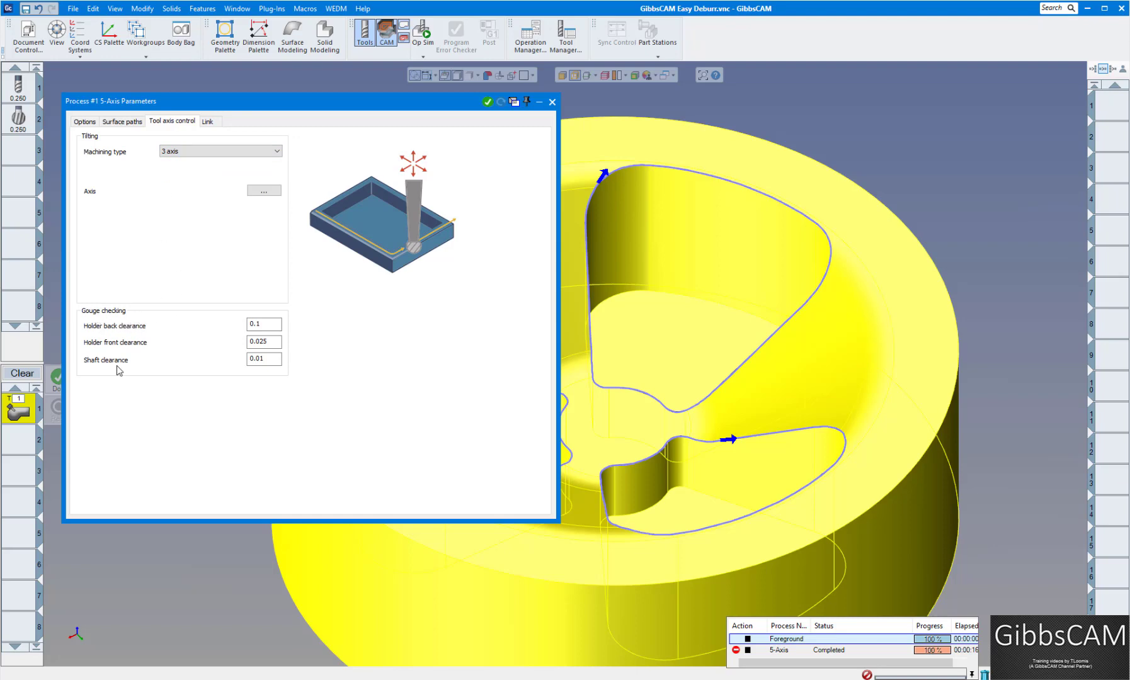
pyautogui.click(264, 359)
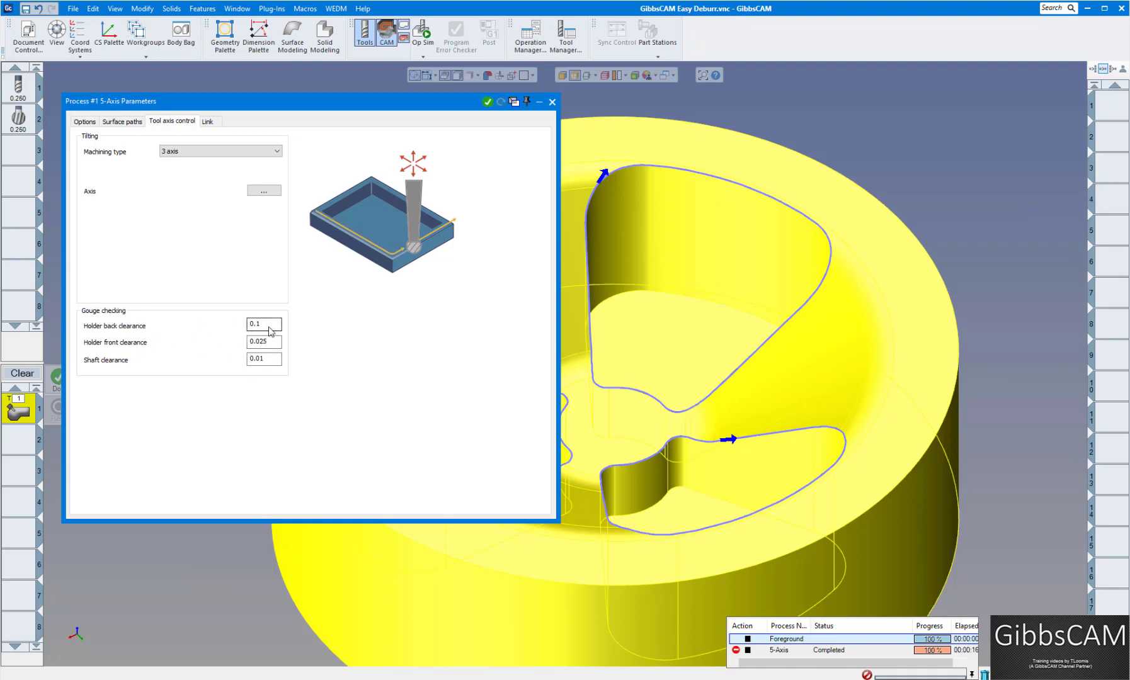
pyautogui.click(208, 121)
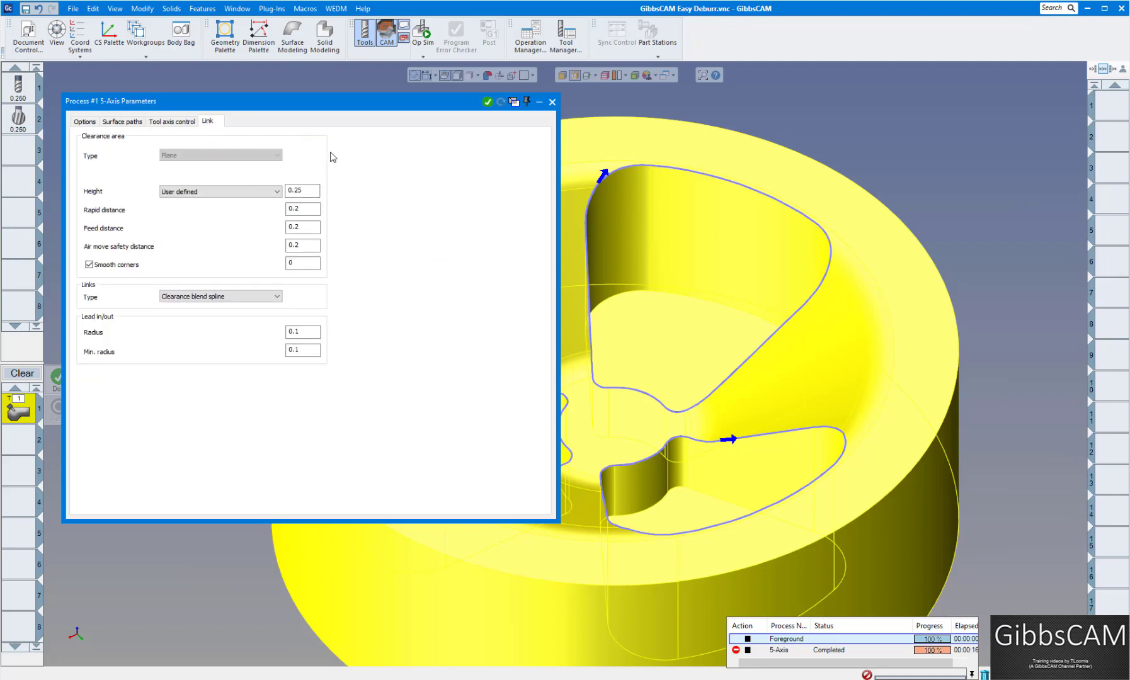
pyautogui.moveTo(723, 474)
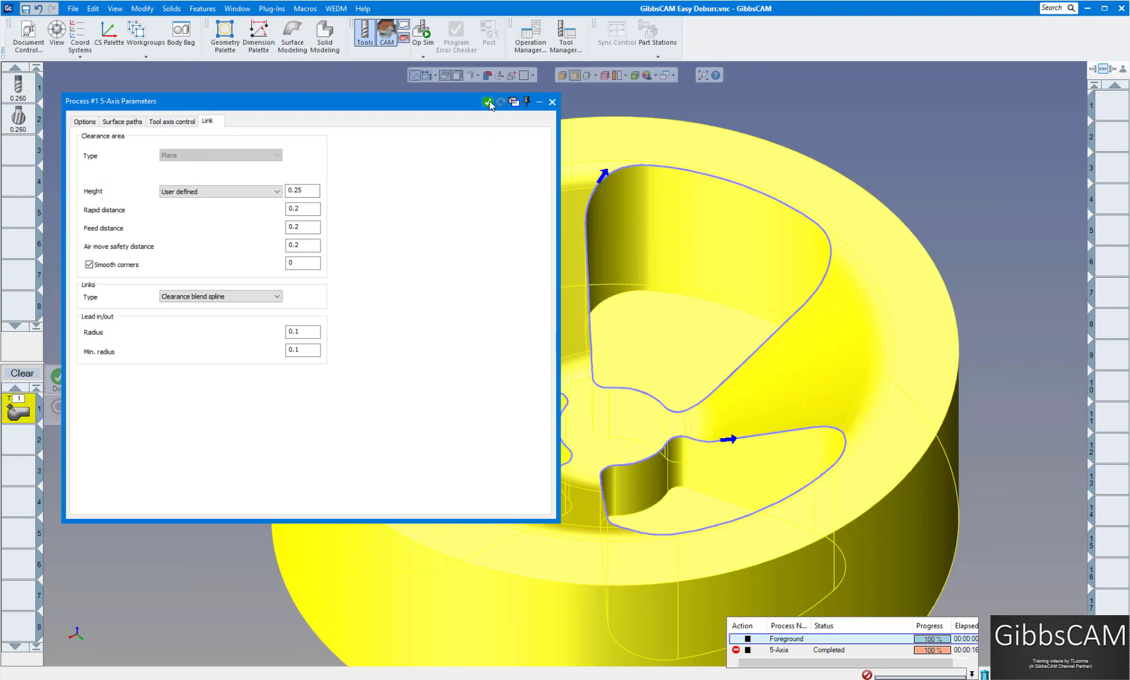
# Generate the deburr toolpath with 0.25 height, clearance blend spline links and 0.1 lead radius.
pyautogui.click(488, 101)
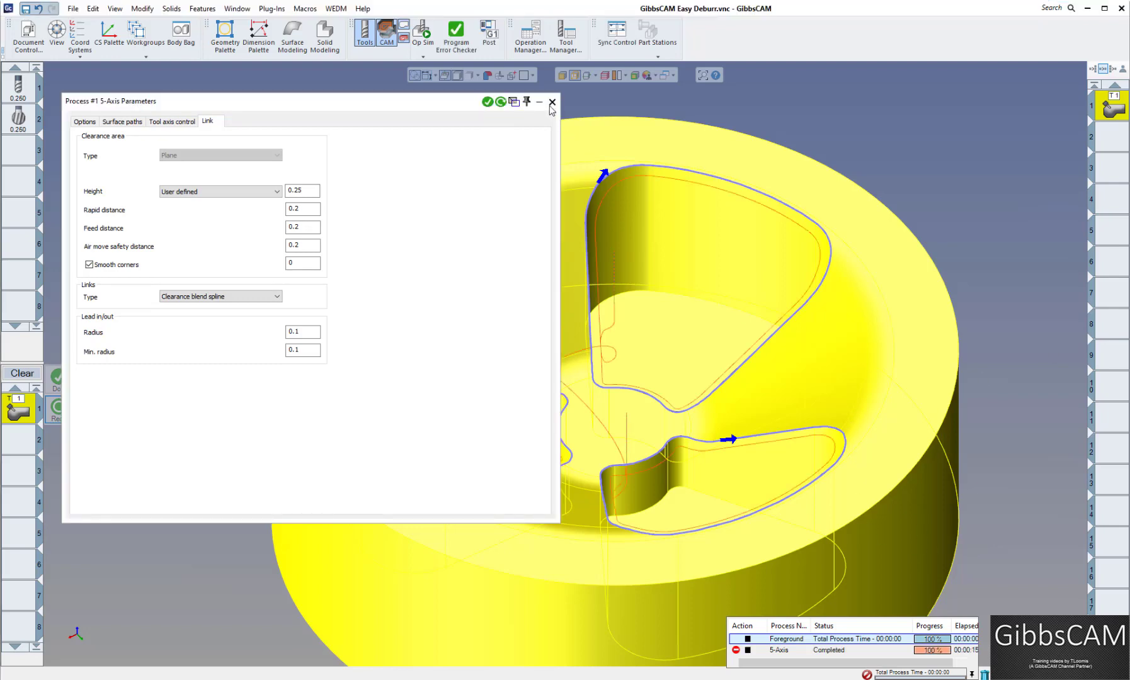
# Close the process settings, switch to Op Sim rendering, and enable Machine under POV Lock.
pyautogui.click(552, 102)
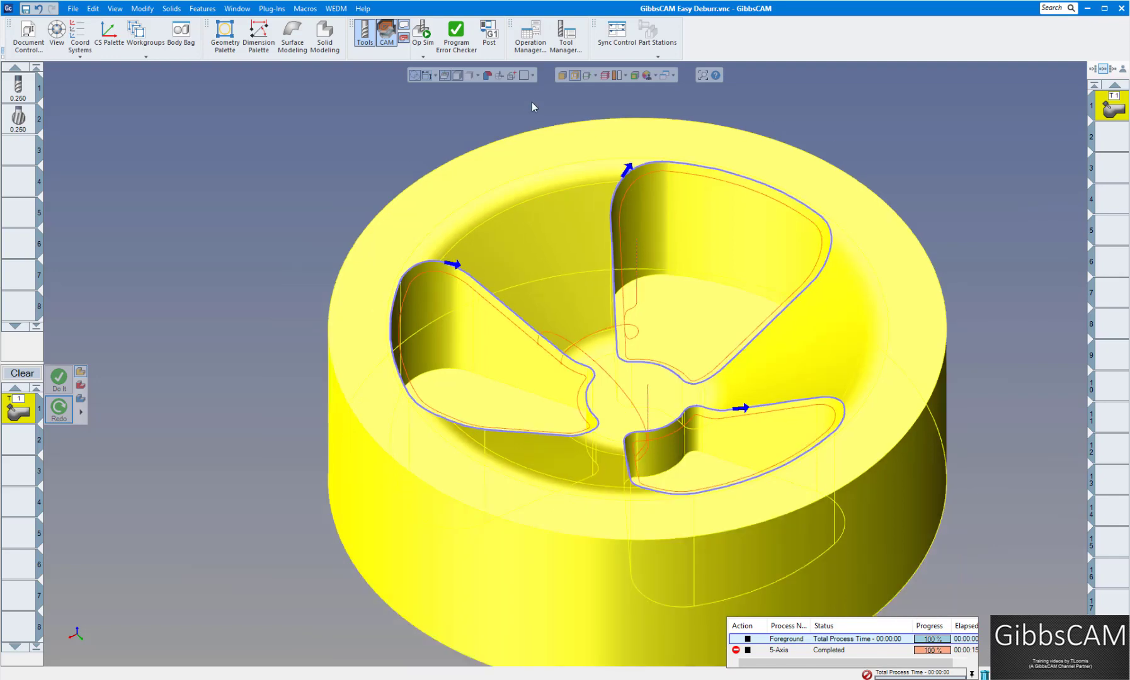
pyautogui.click(422, 35)
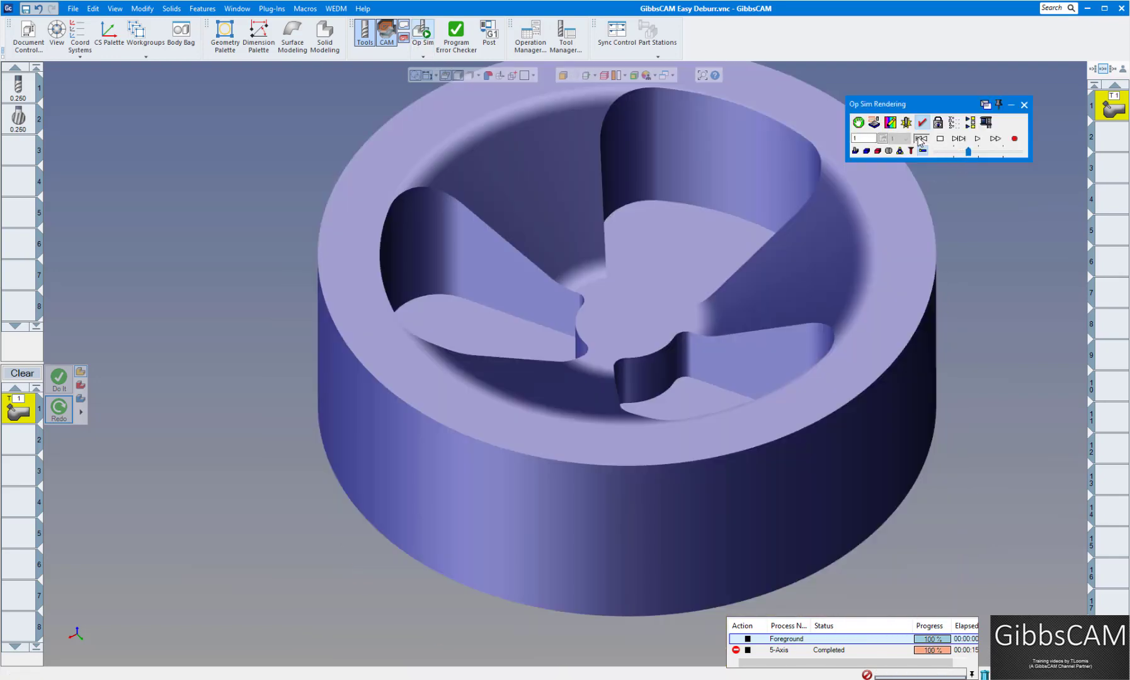
pyautogui.click(920, 138)
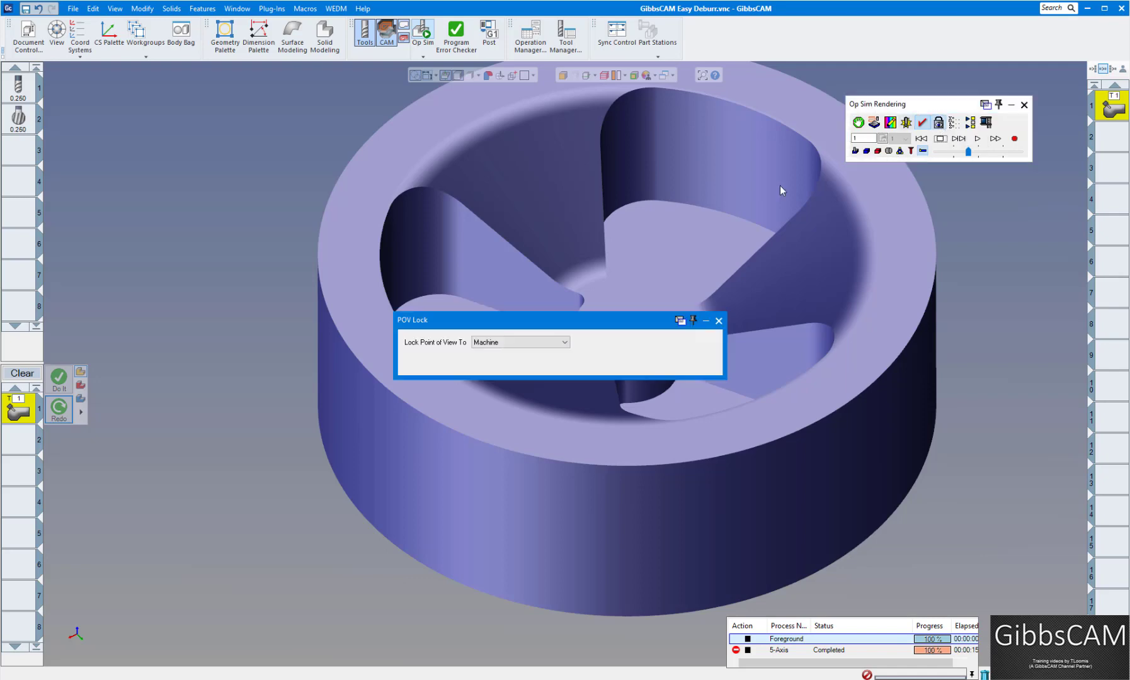
pyautogui.click(519, 341)
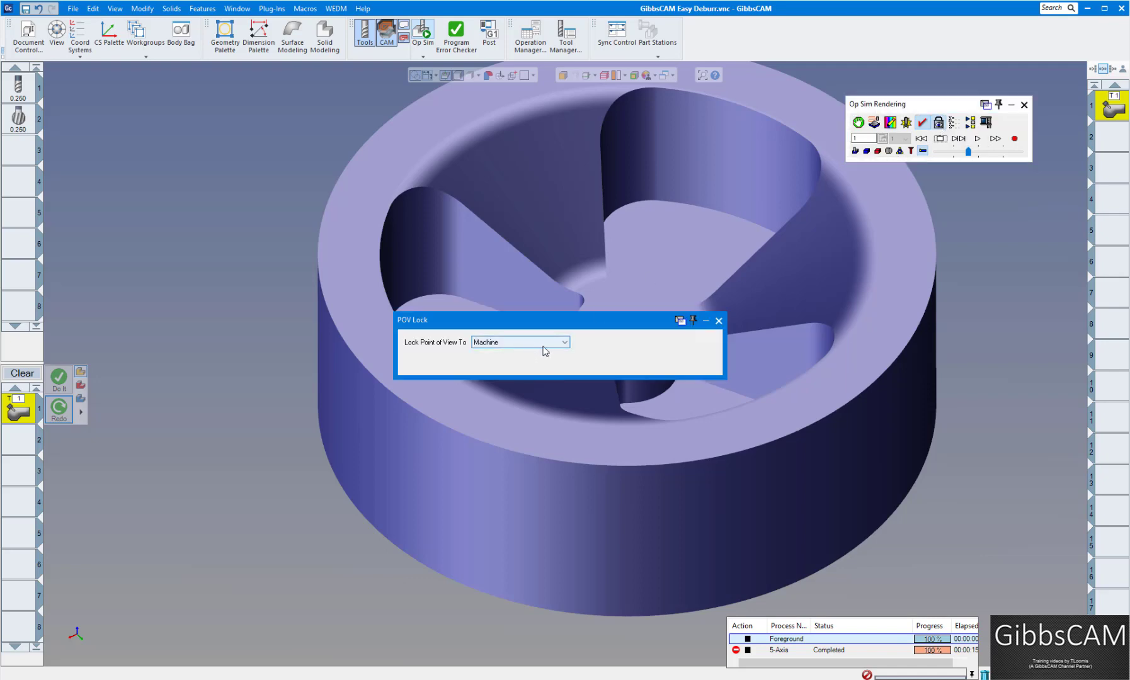
pyautogui.moveTo(594, 360)
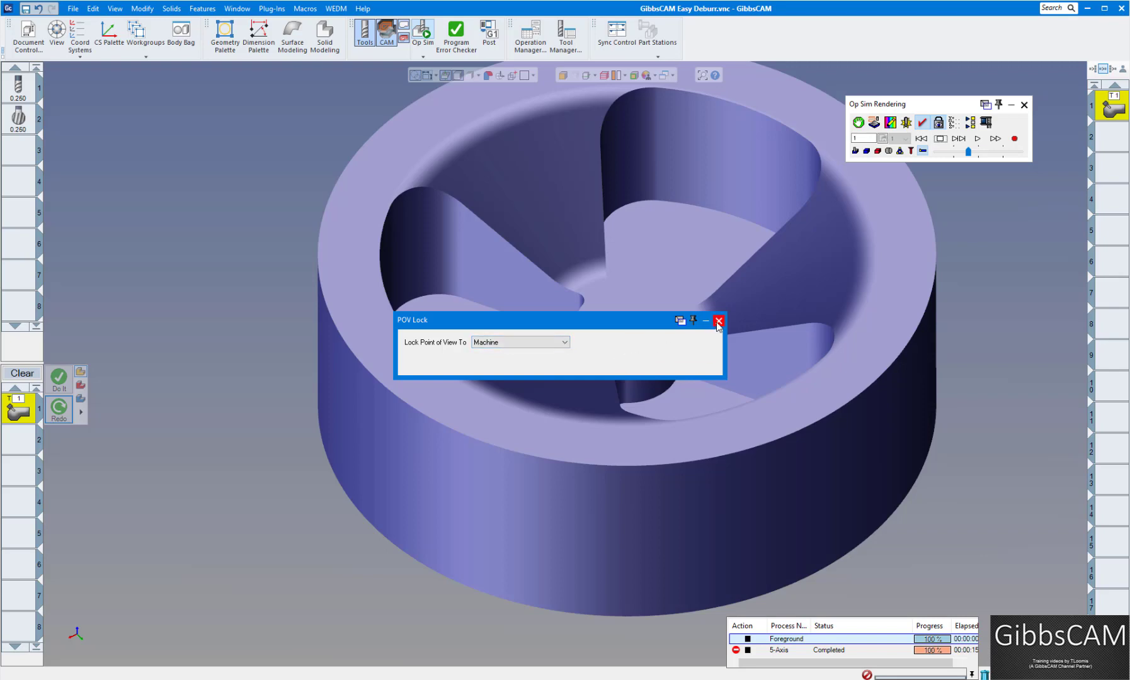
pyautogui.click(719, 320)
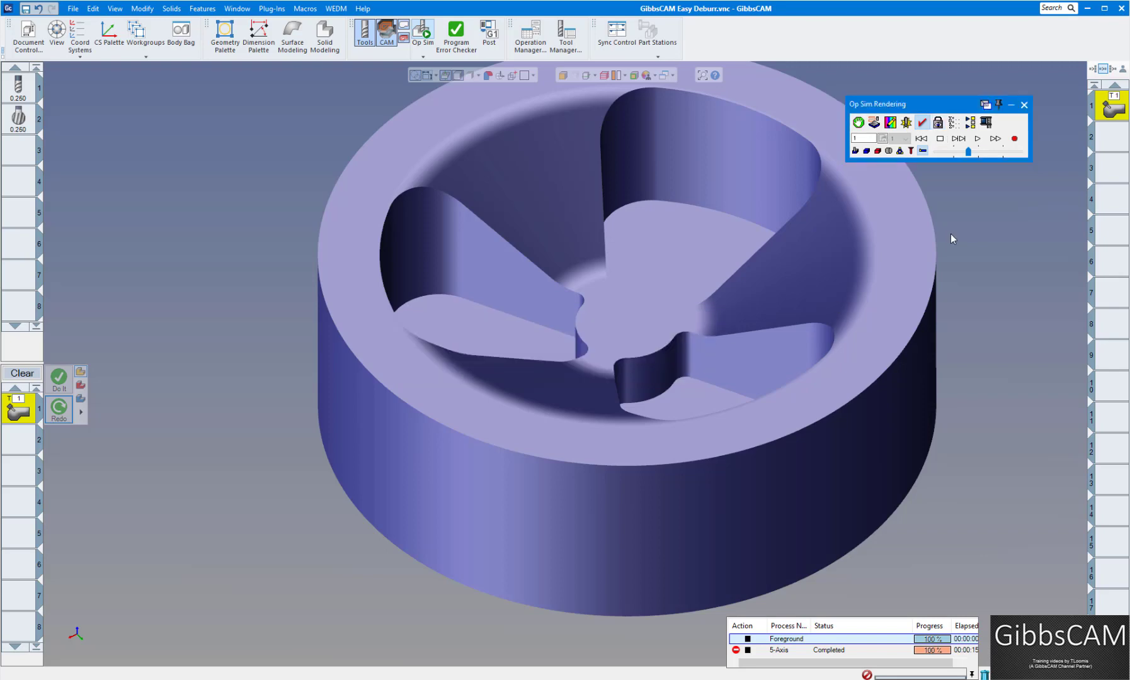
# Assign lollipop tool 2 to the 5-axis process at 5000 RPM with flood coolant.
pyautogui.click(921, 139)
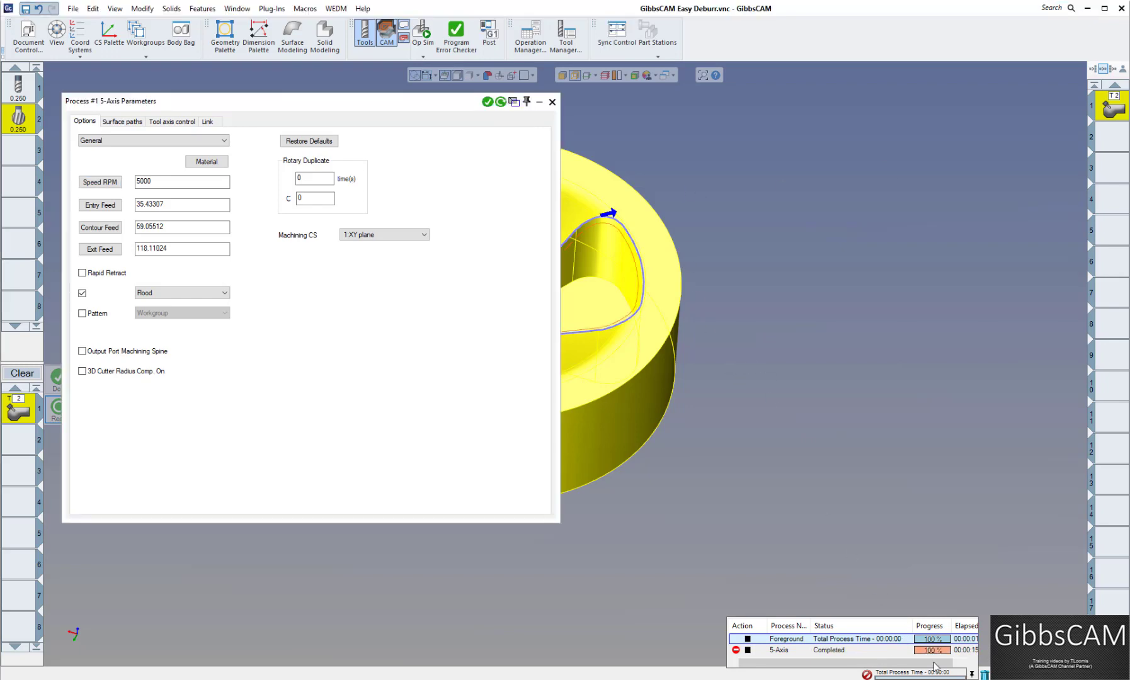
# Calculate the lollipop-tool deburr toolpath and play its rendered simulation at adjusted speed.
pyautogui.click(552, 102)
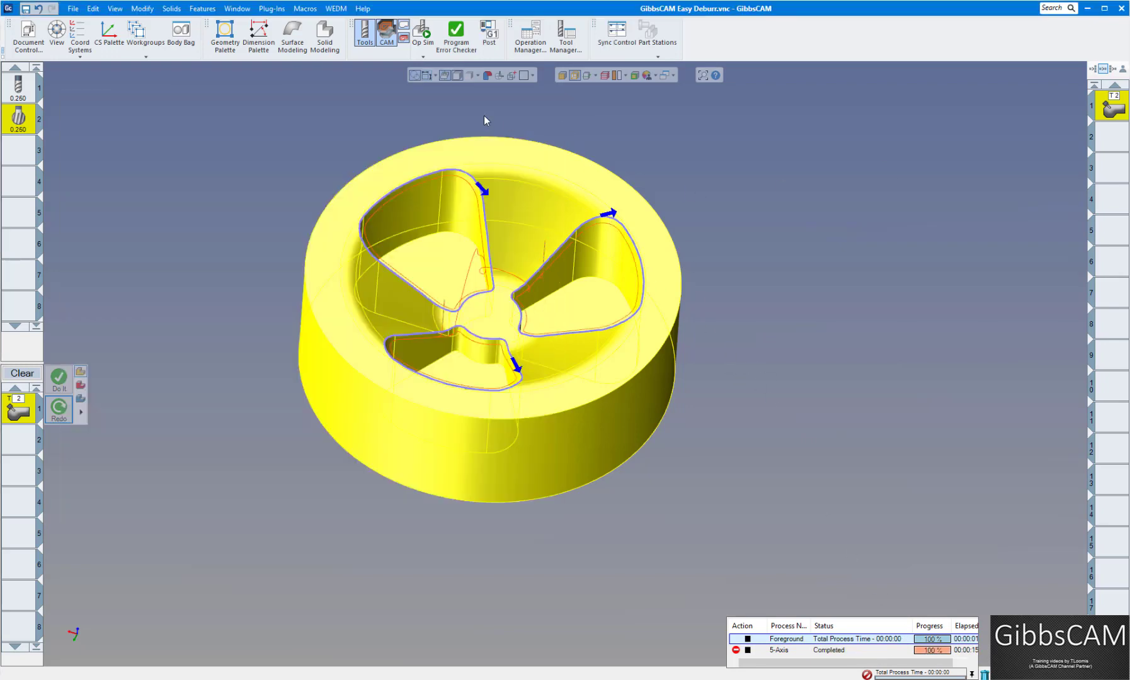
pyautogui.click(422, 32)
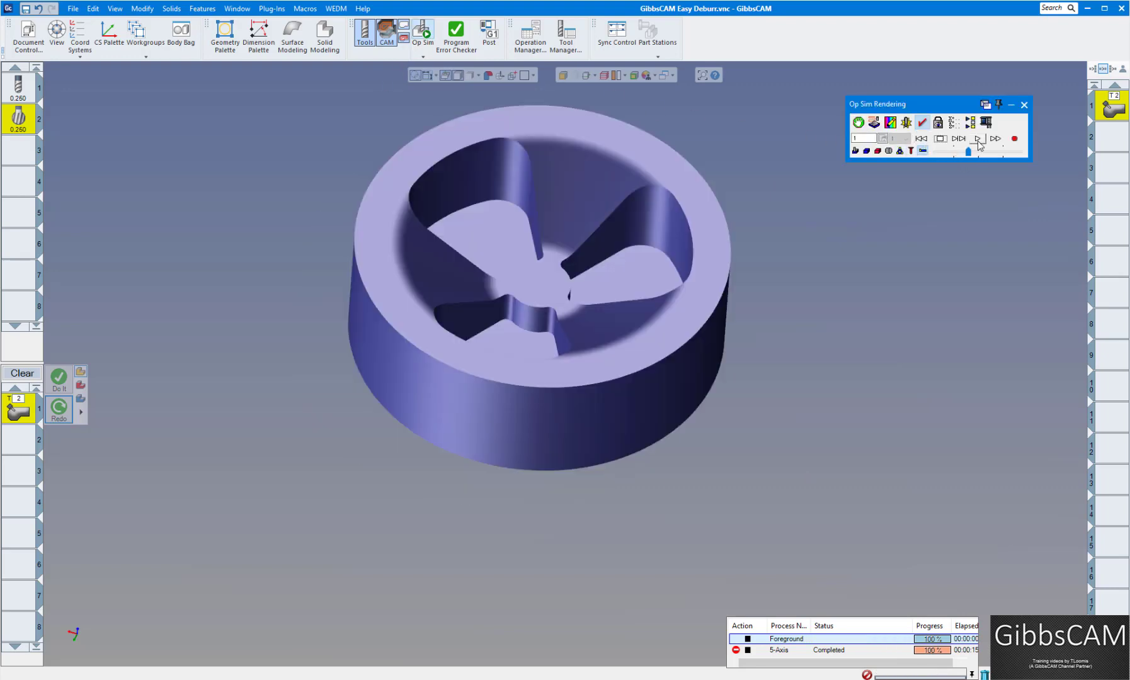
pyautogui.click(976, 139)
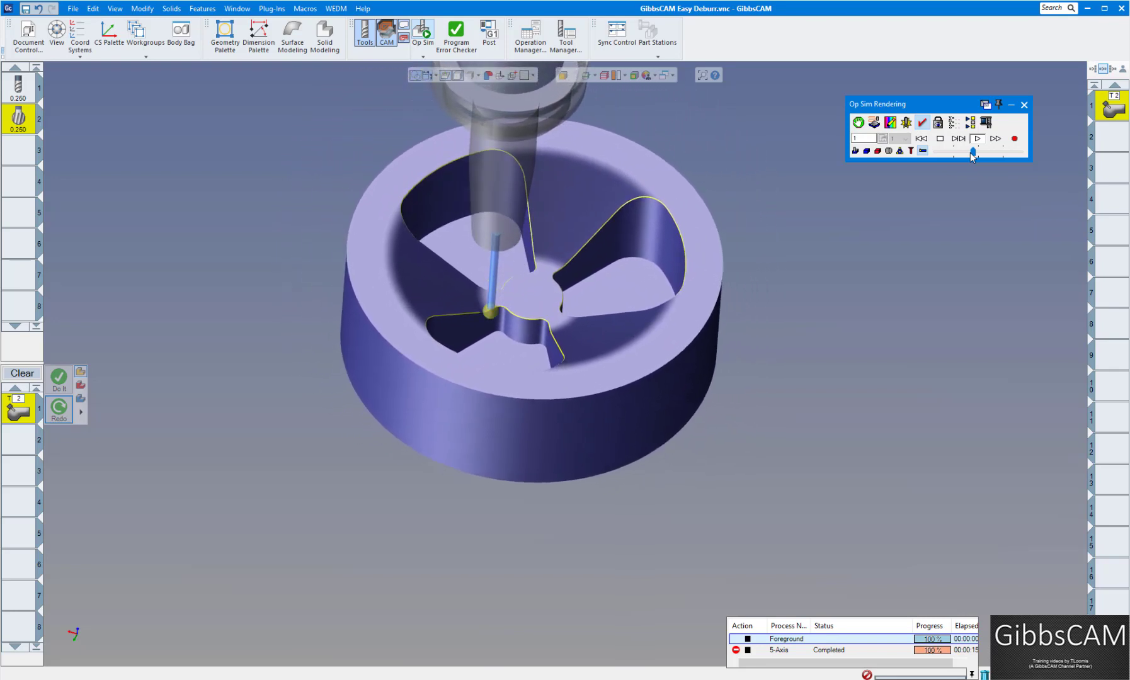
pyautogui.click(977, 138)
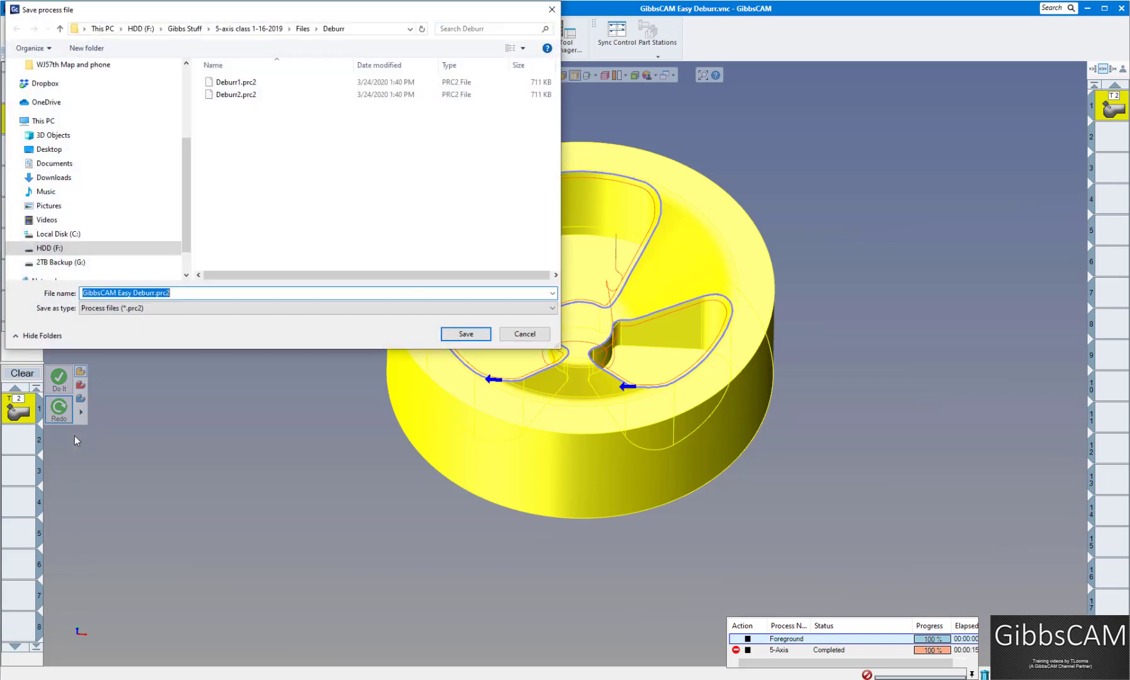
# Dismiss the save prompt and load the Deburr2.prc2 process file into the process list.
pyautogui.click(465, 334)
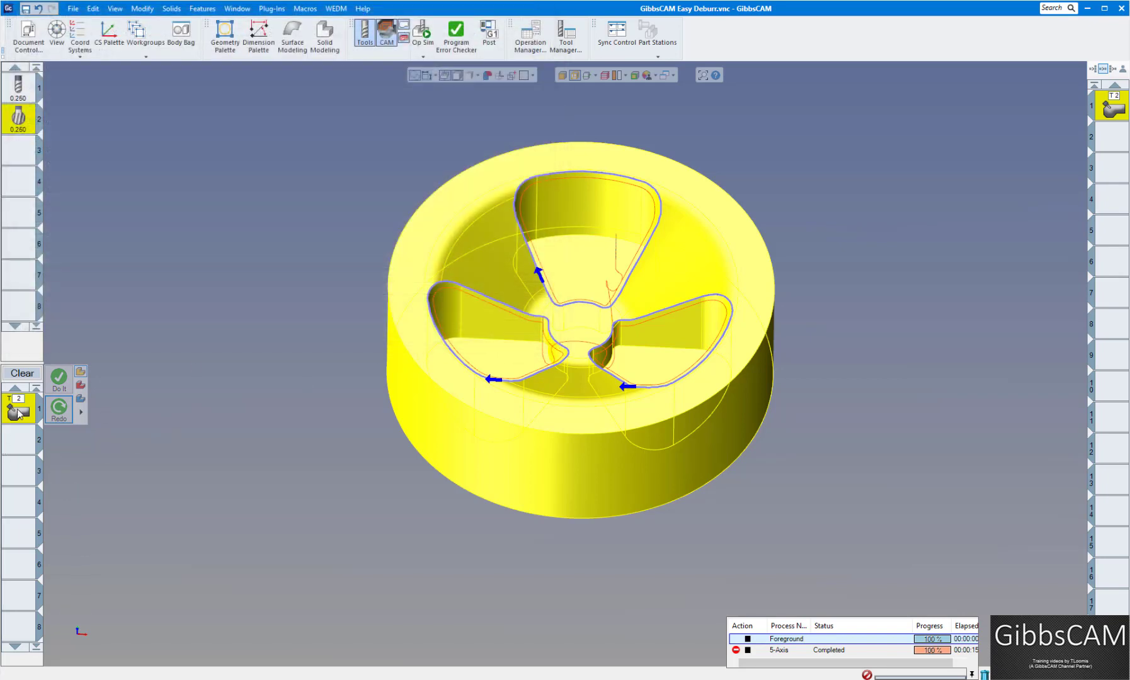
pyautogui.rightClick(17, 411)
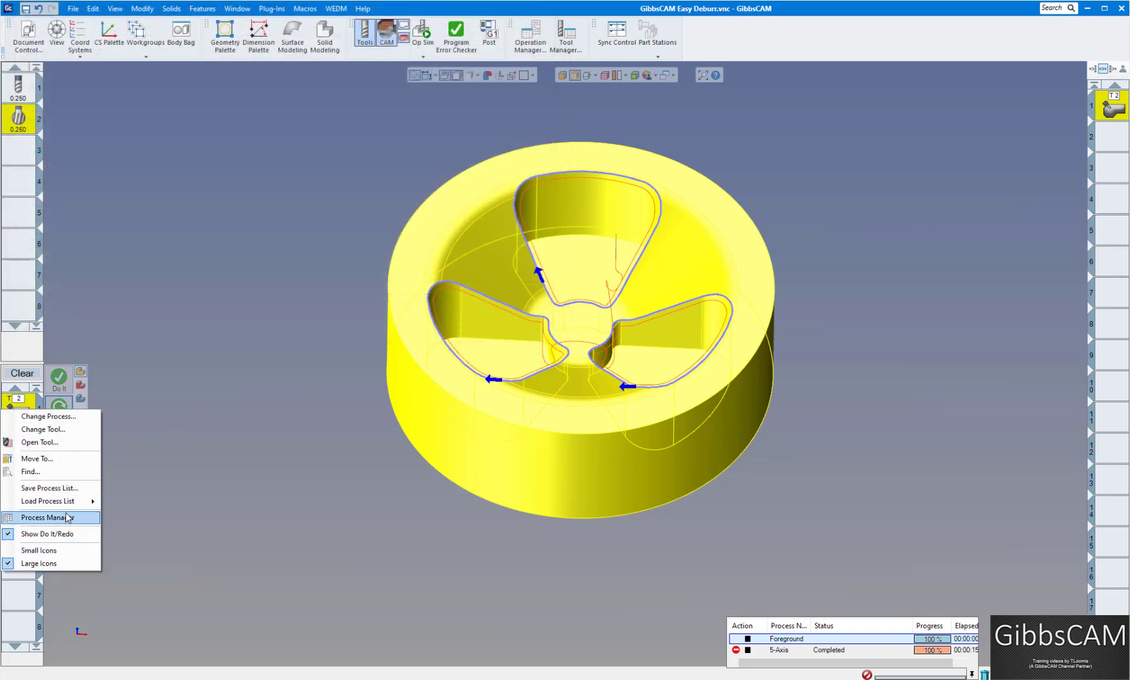
pyautogui.click(48, 502)
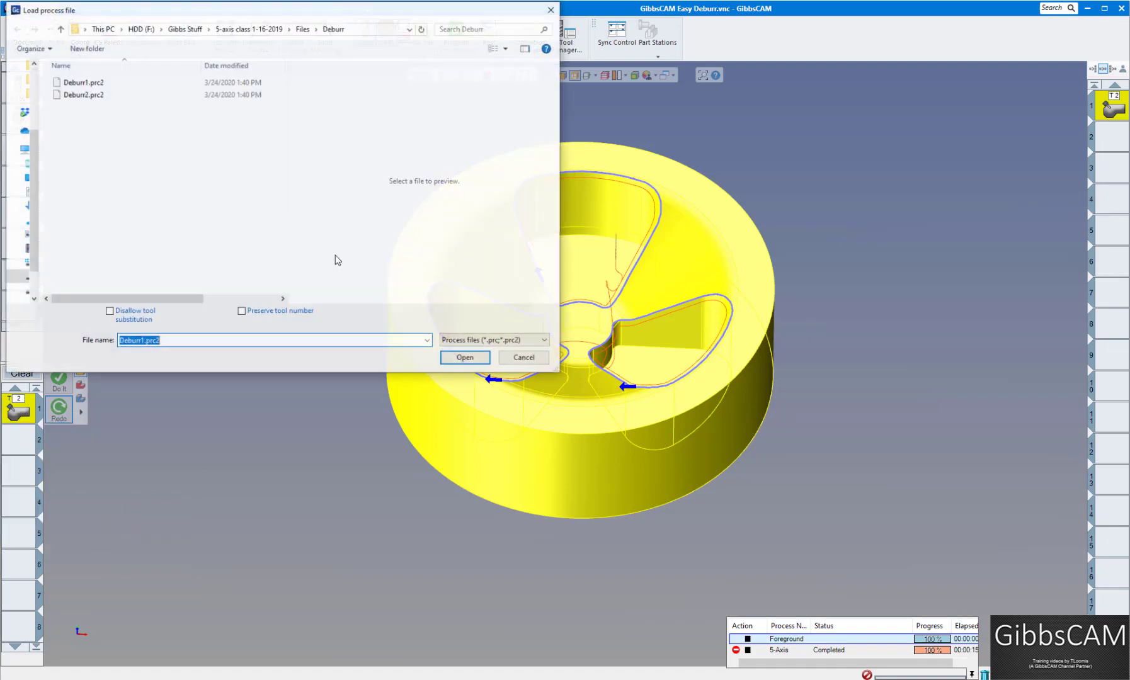
pyautogui.click(83, 94)
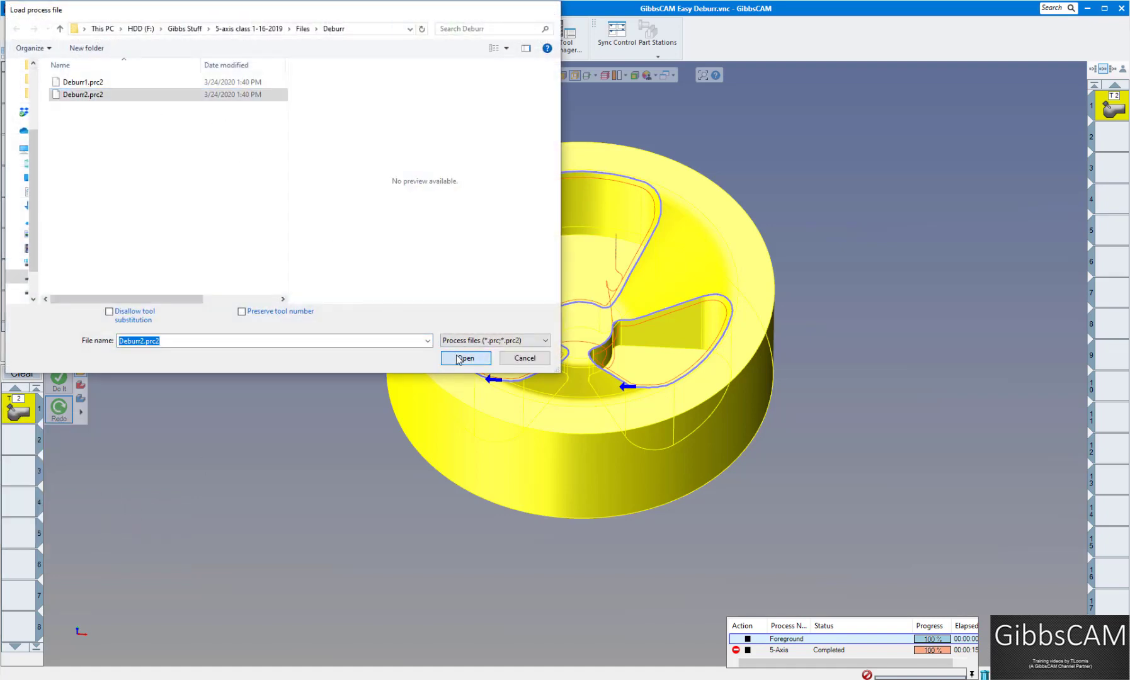
pyautogui.click(465, 359)
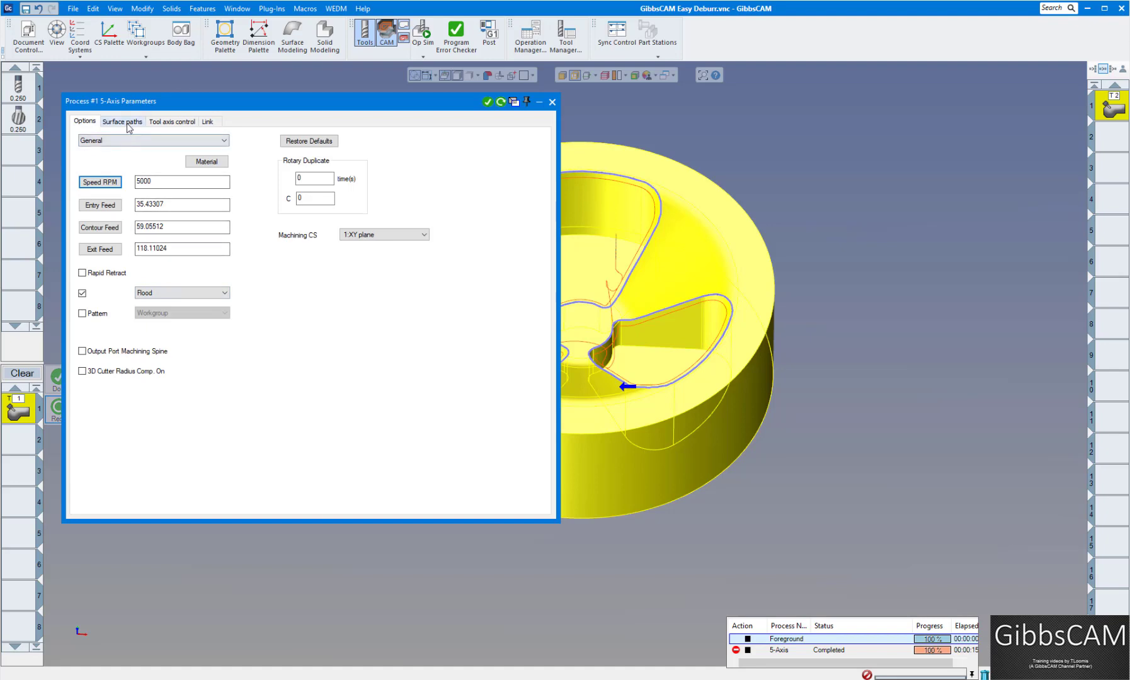
# Check surface path and tool-axis tilt settings, then redo the 5-axis deburr toolpath and close.
pyautogui.click(122, 120)
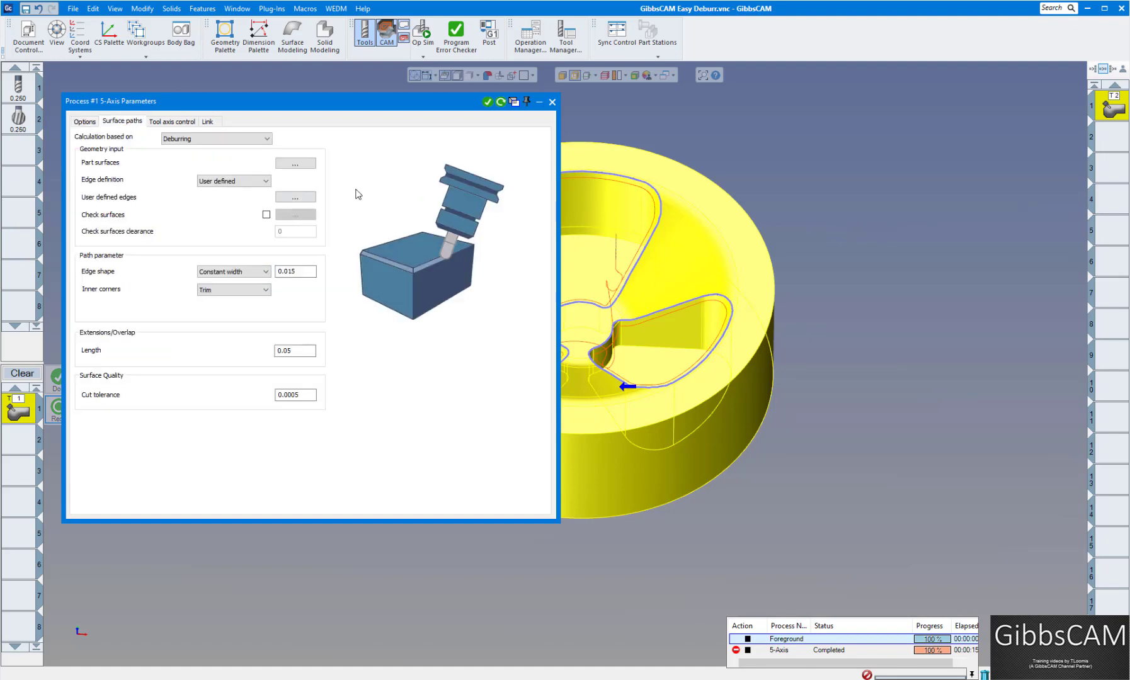
pyautogui.click(171, 121)
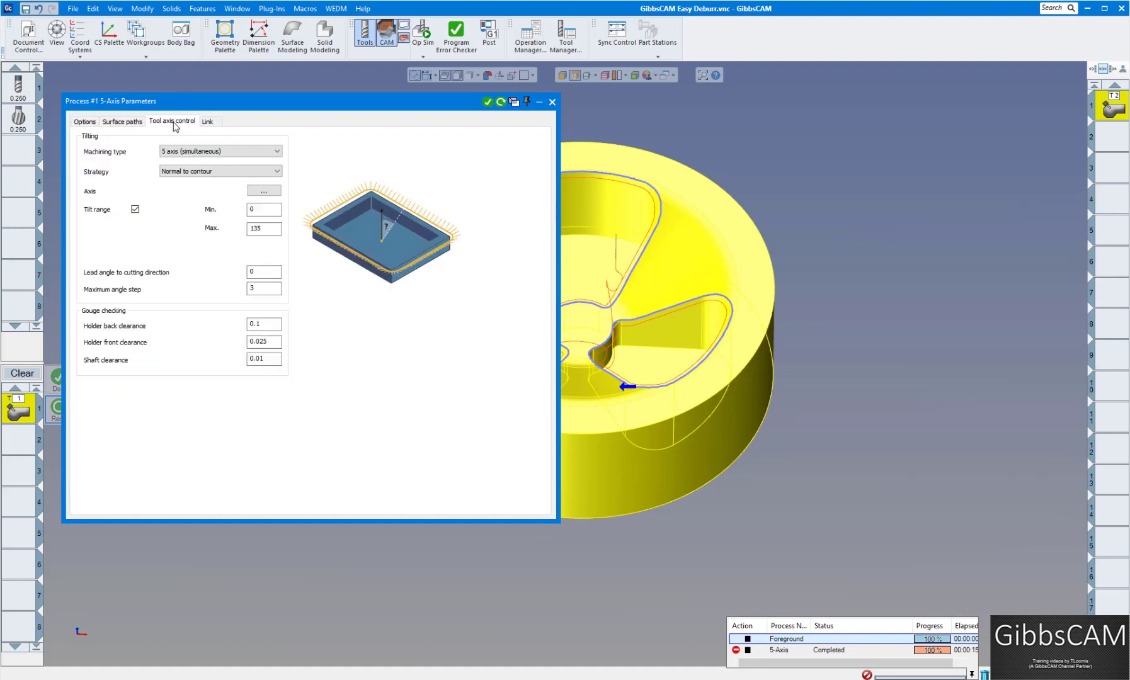
pyautogui.click(216, 151)
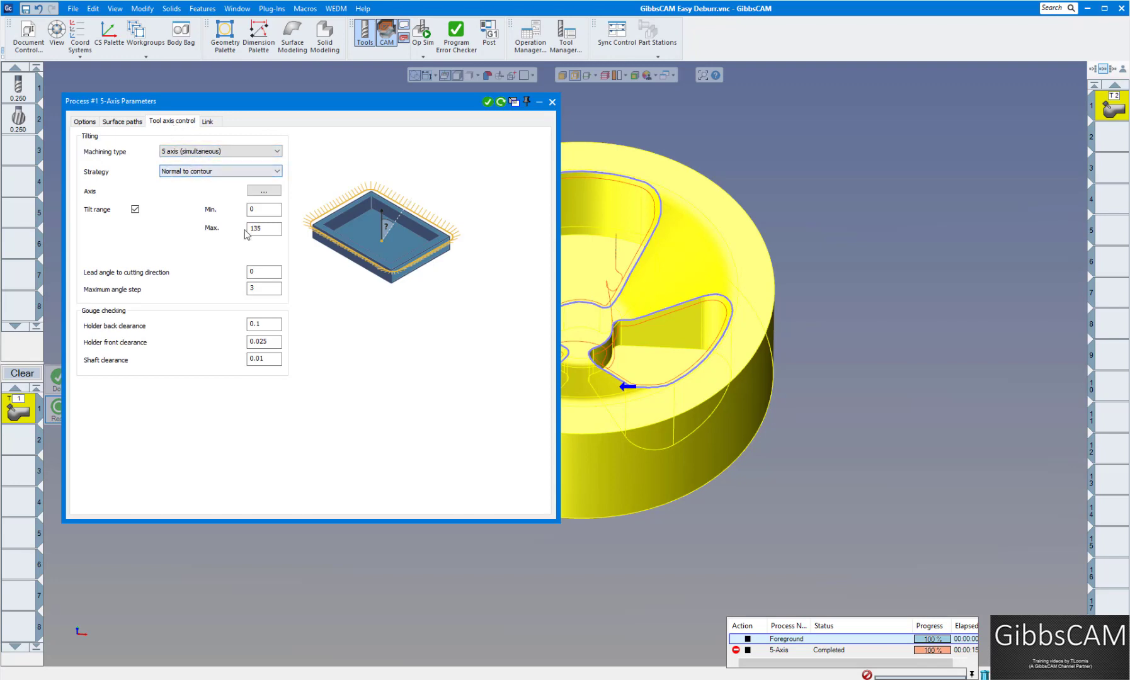
pyautogui.click(262, 229)
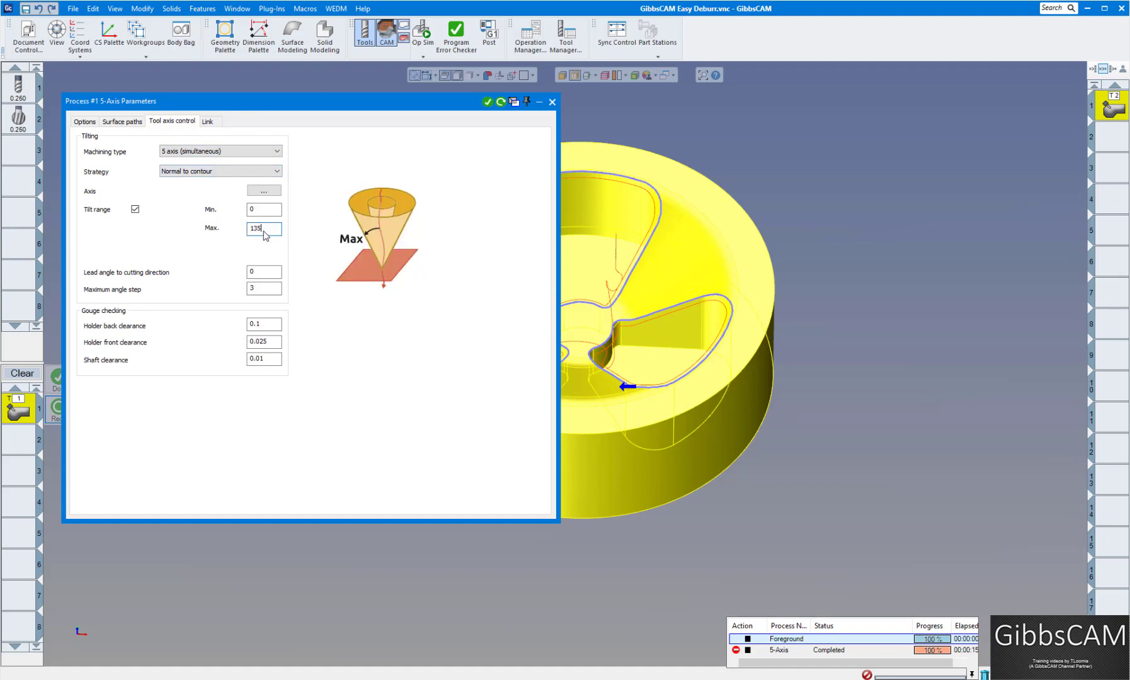
pyautogui.moveTo(366, 221)
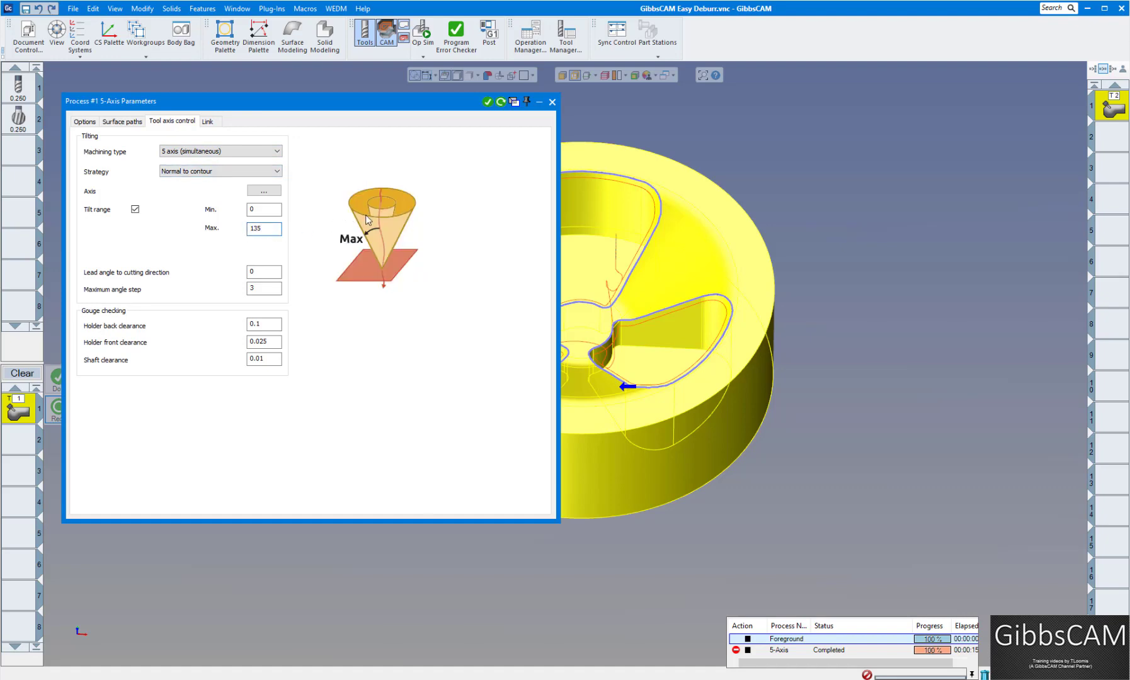
pyautogui.moveTo(351, 232)
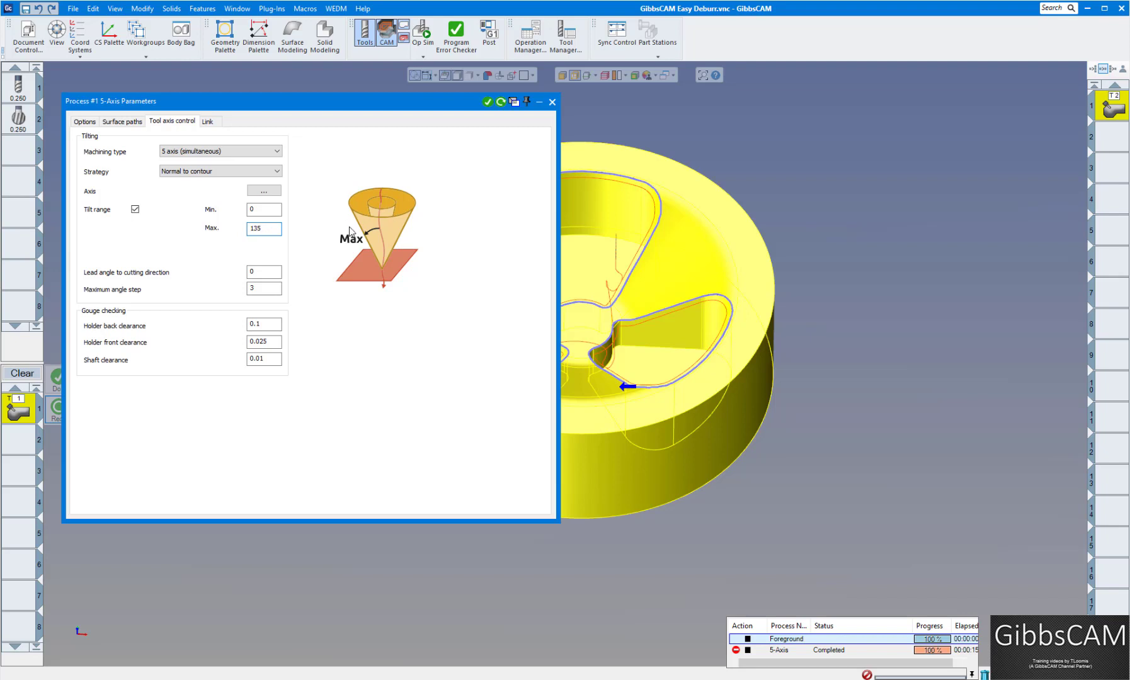
pyautogui.moveTo(411, 211)
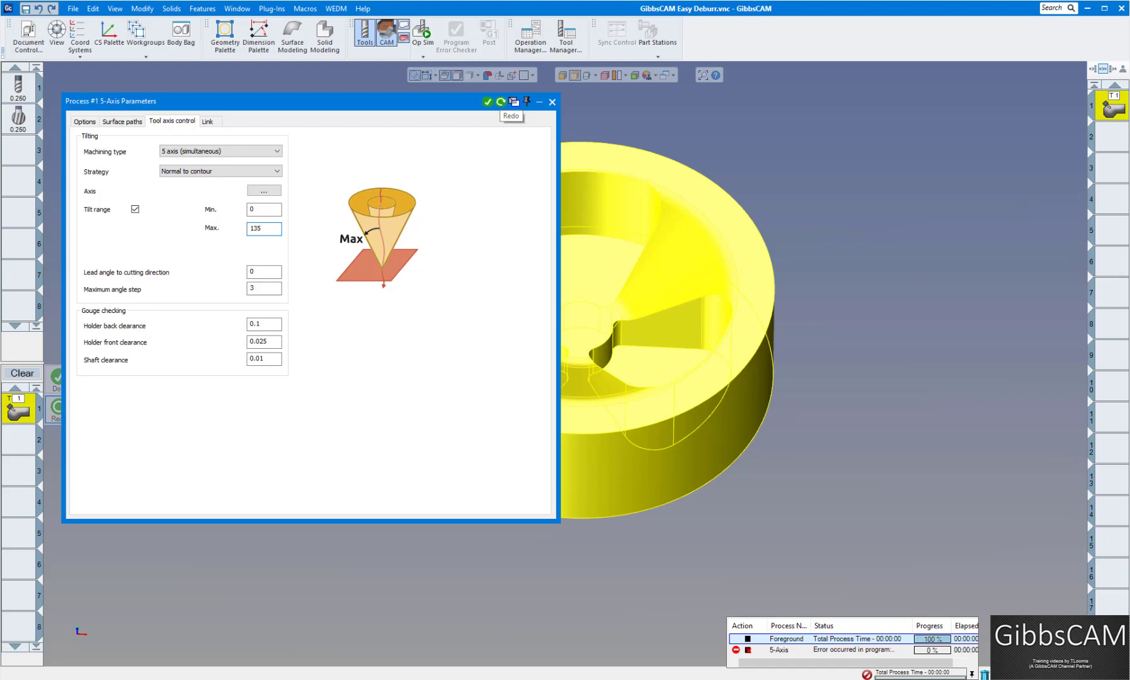
pyautogui.click(122, 121)
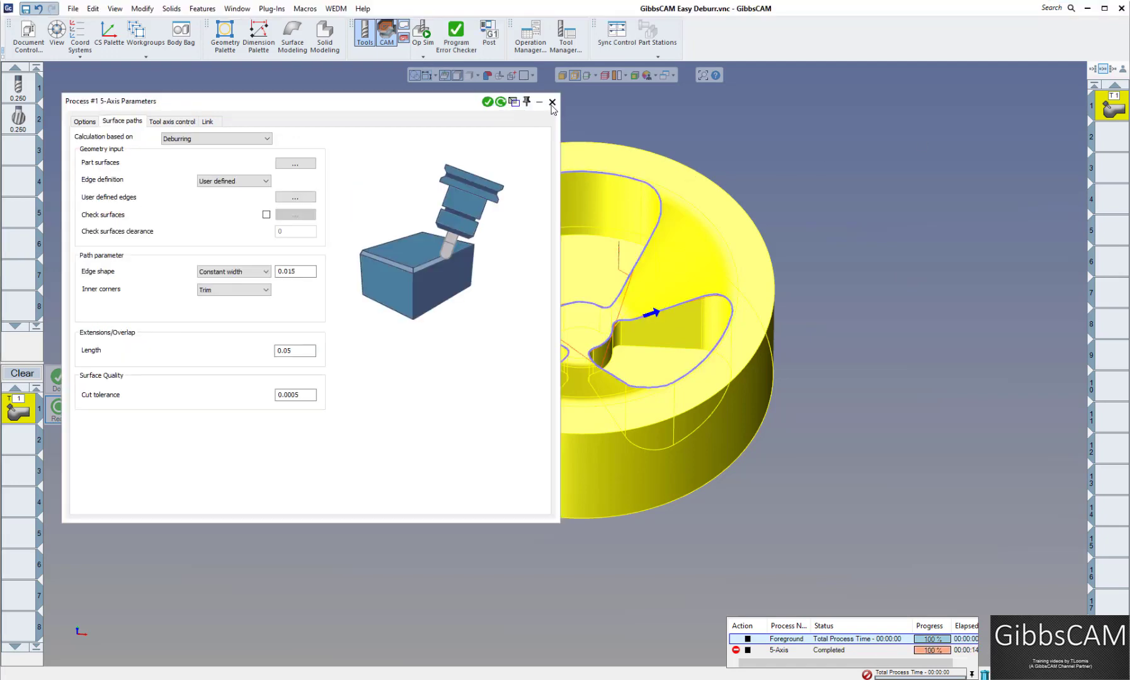
pyautogui.click(551, 102)
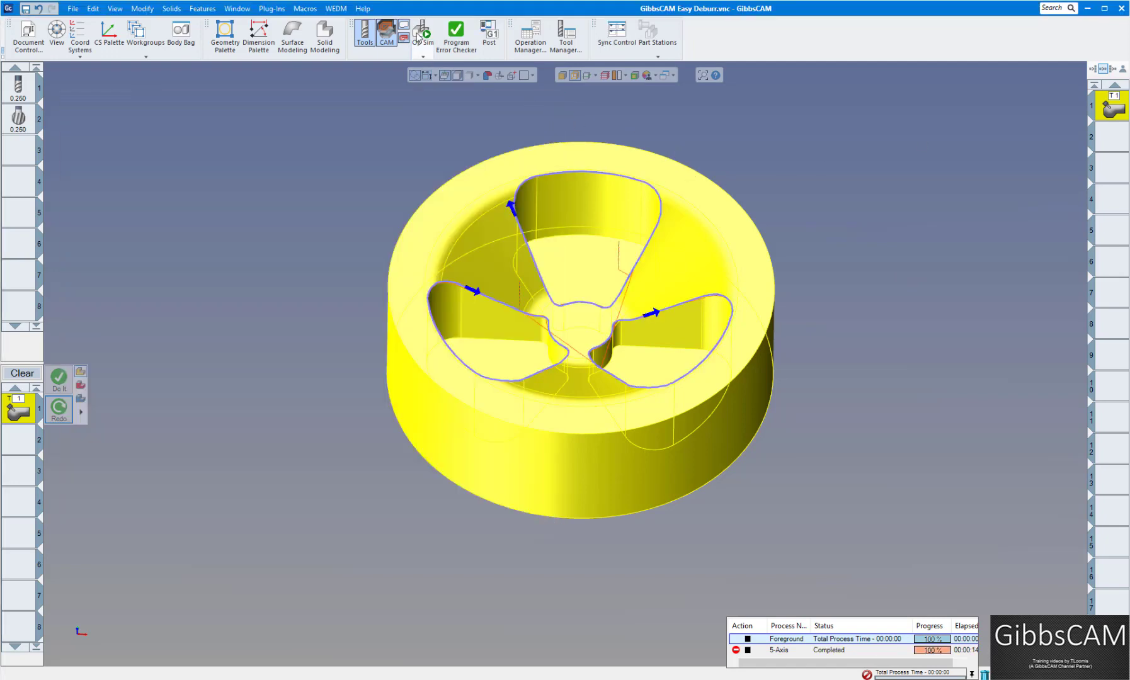
pyautogui.click(424, 32)
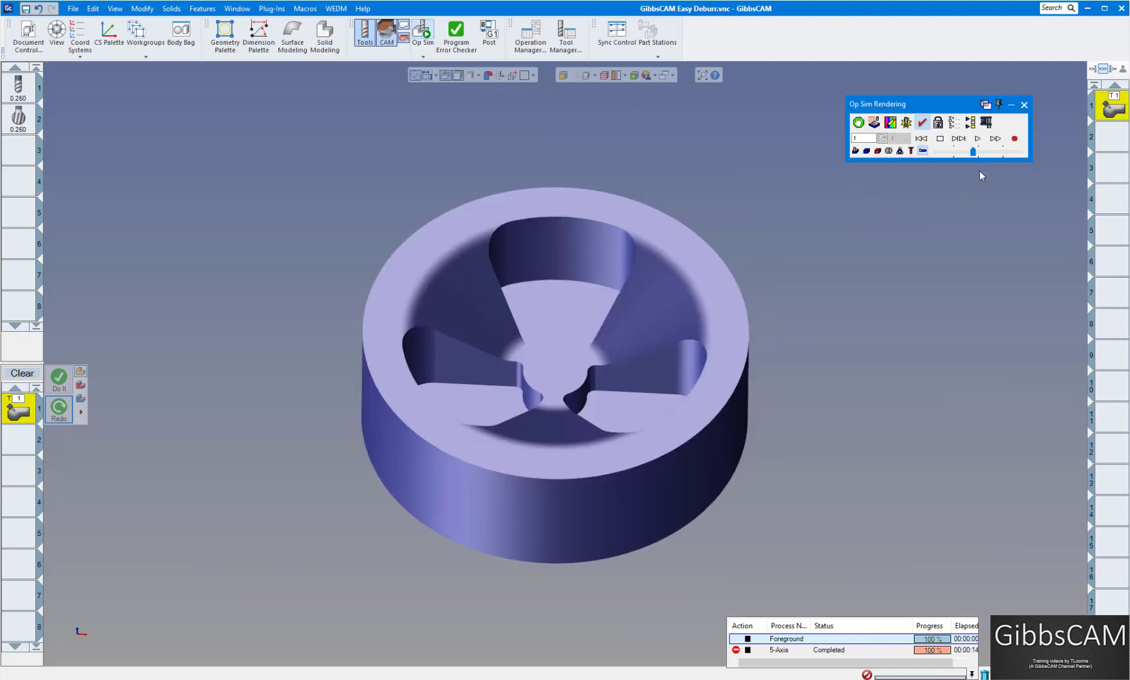
pyautogui.moveTo(925, 144)
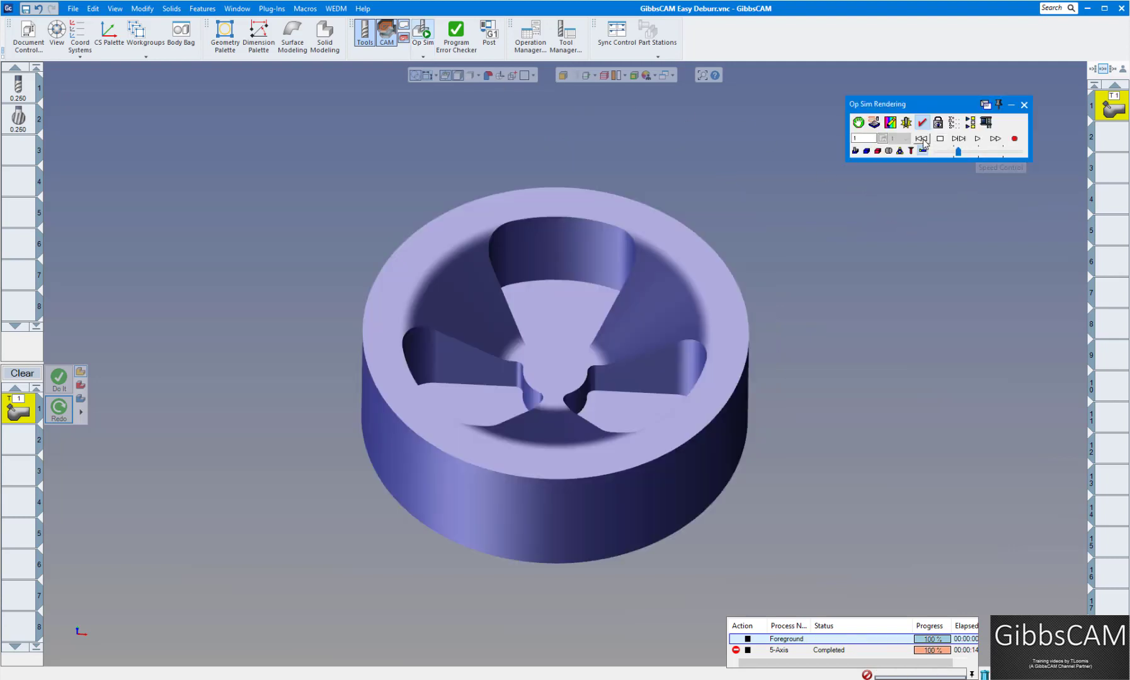
pyautogui.click(978, 139)
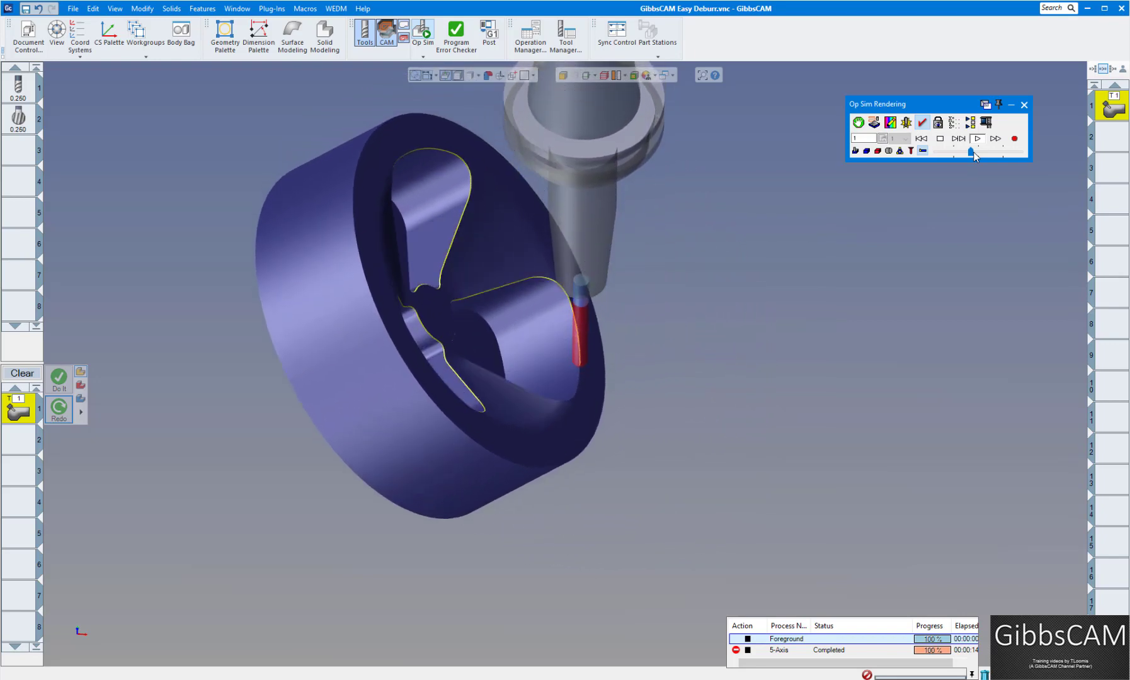
pyautogui.click(960, 138)
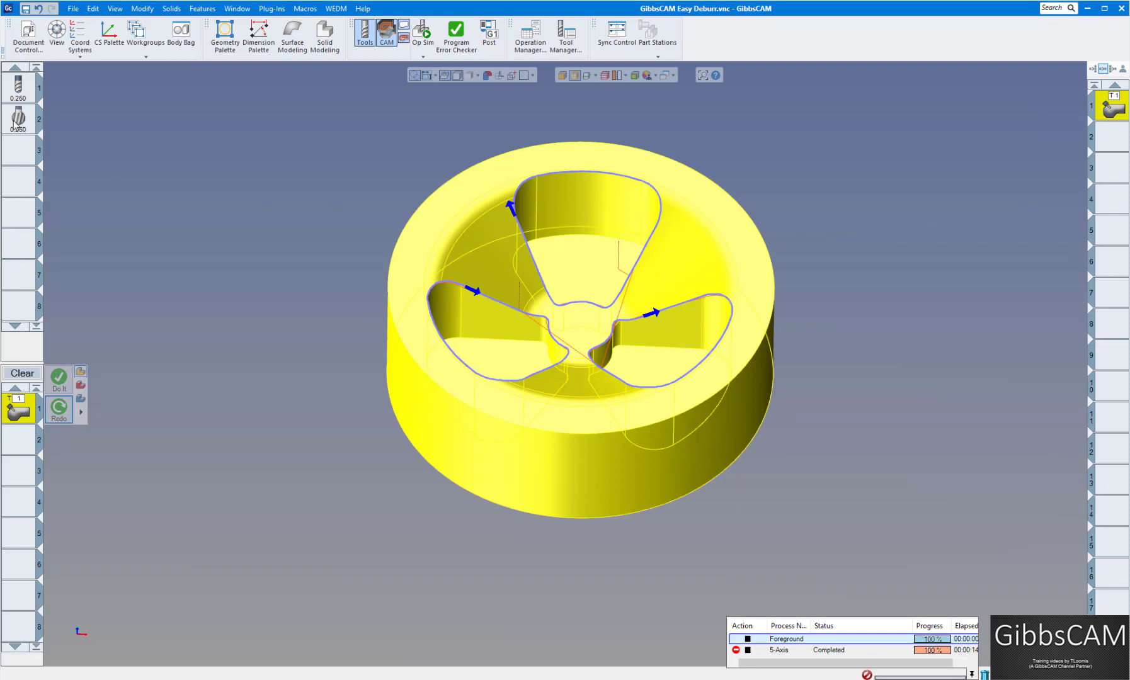
# Put tool 2, the lollipop tool, on the 5-axis deburr process and redo its toolpath.
pyautogui.click(18, 119)
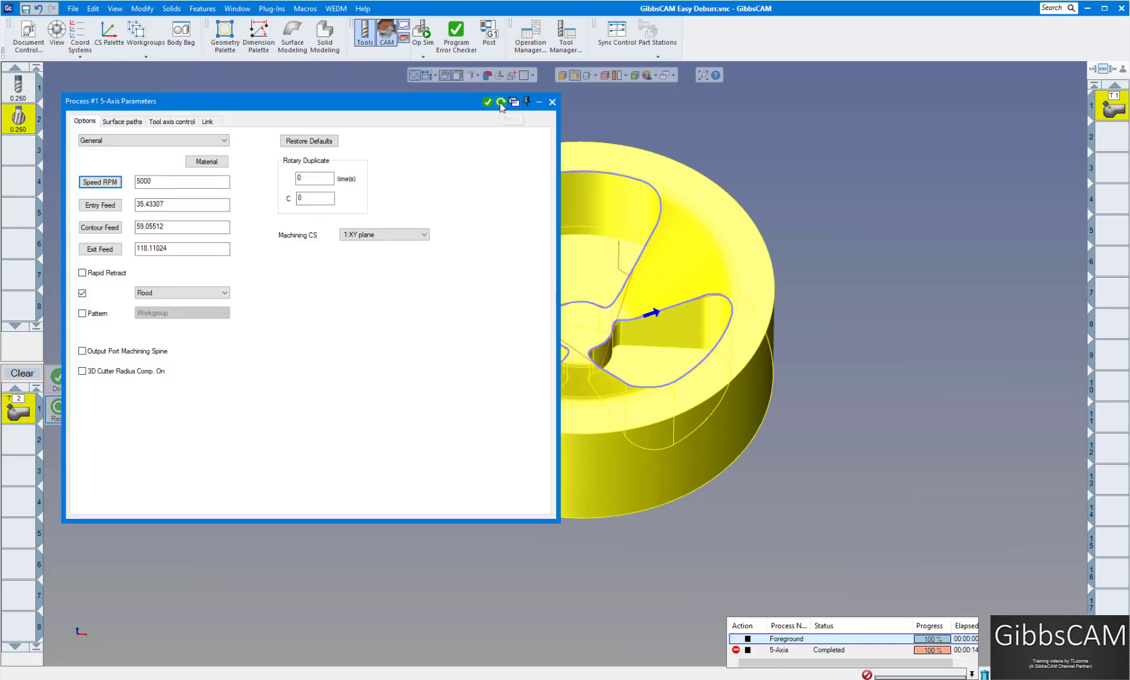
pyautogui.click(501, 101)
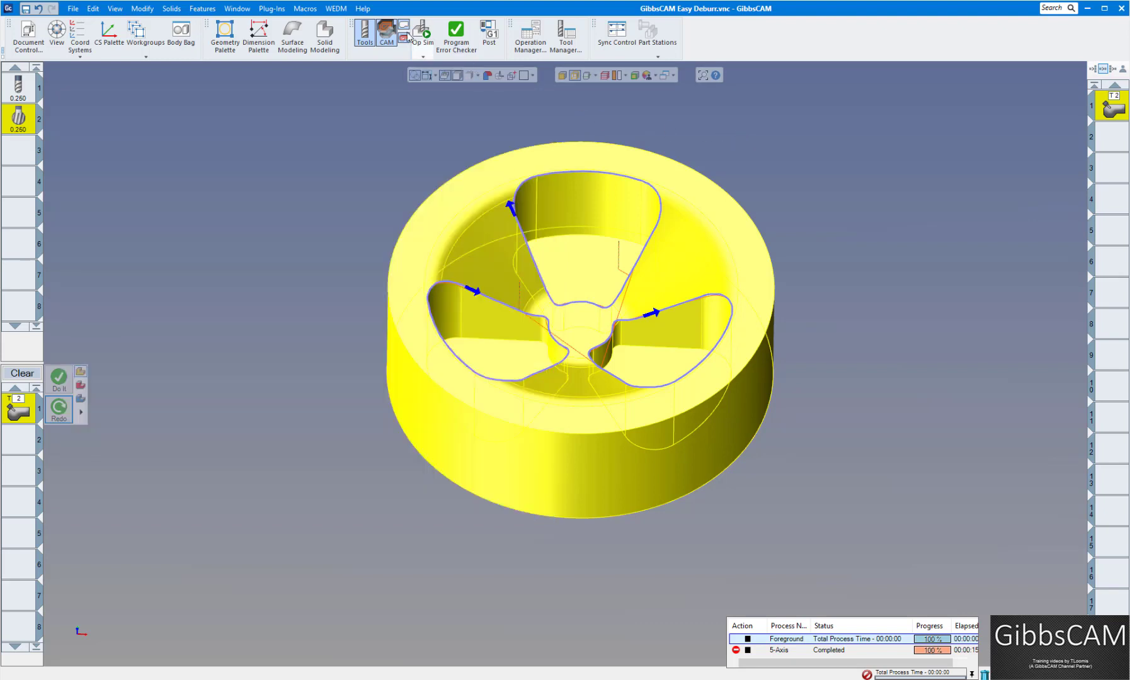
# Play the Op Sim rendering from the start until the lollipop tool finishes the pocket edges.
pyautogui.click(424, 32)
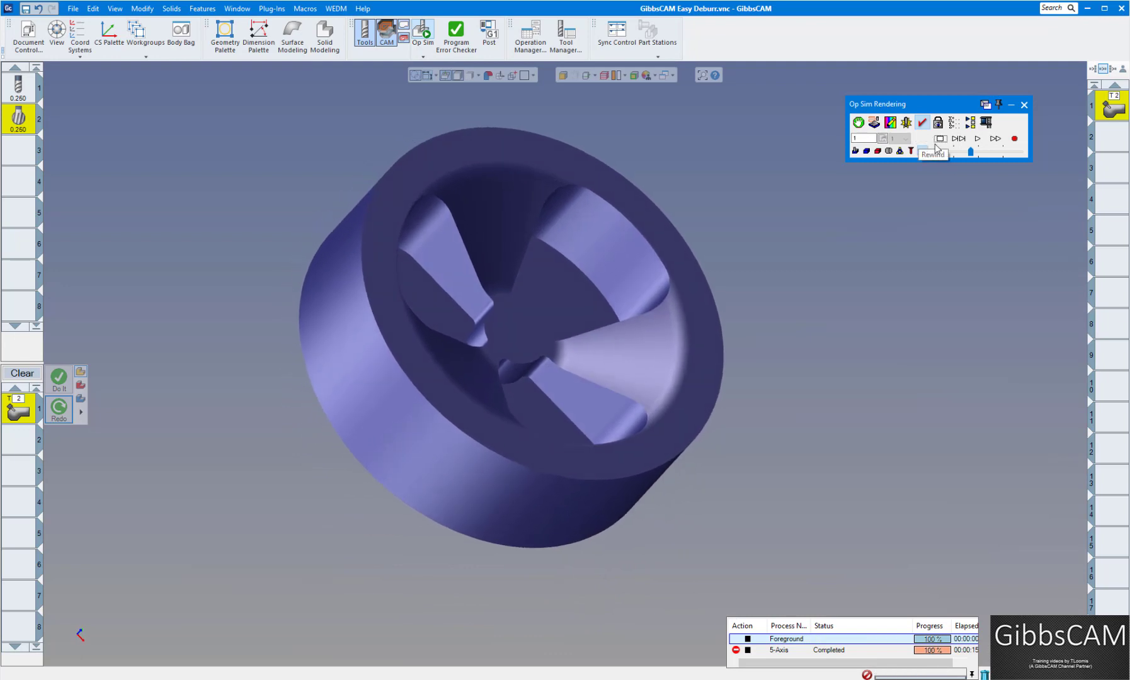
pyautogui.click(977, 138)
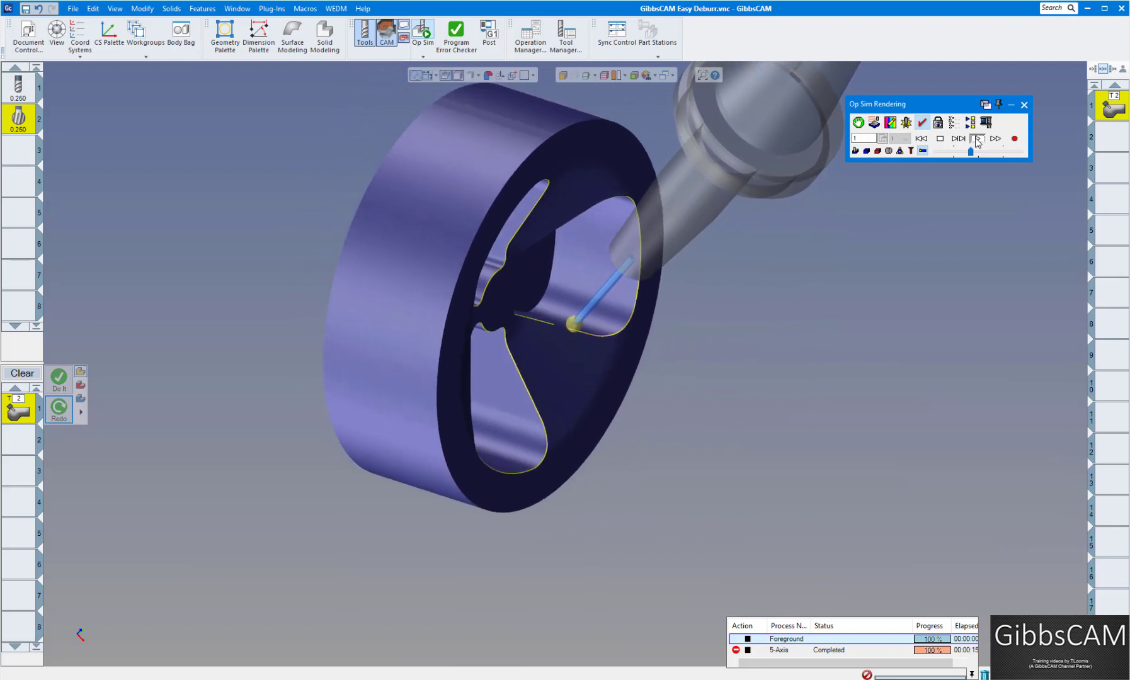
pyautogui.click(979, 139)
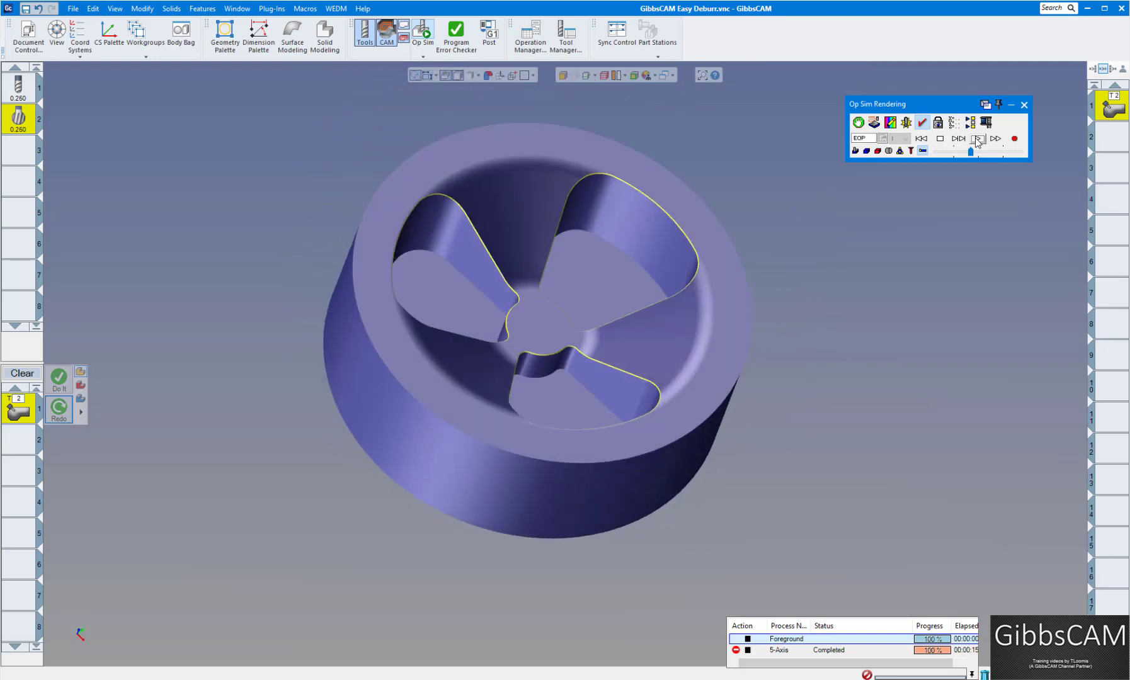